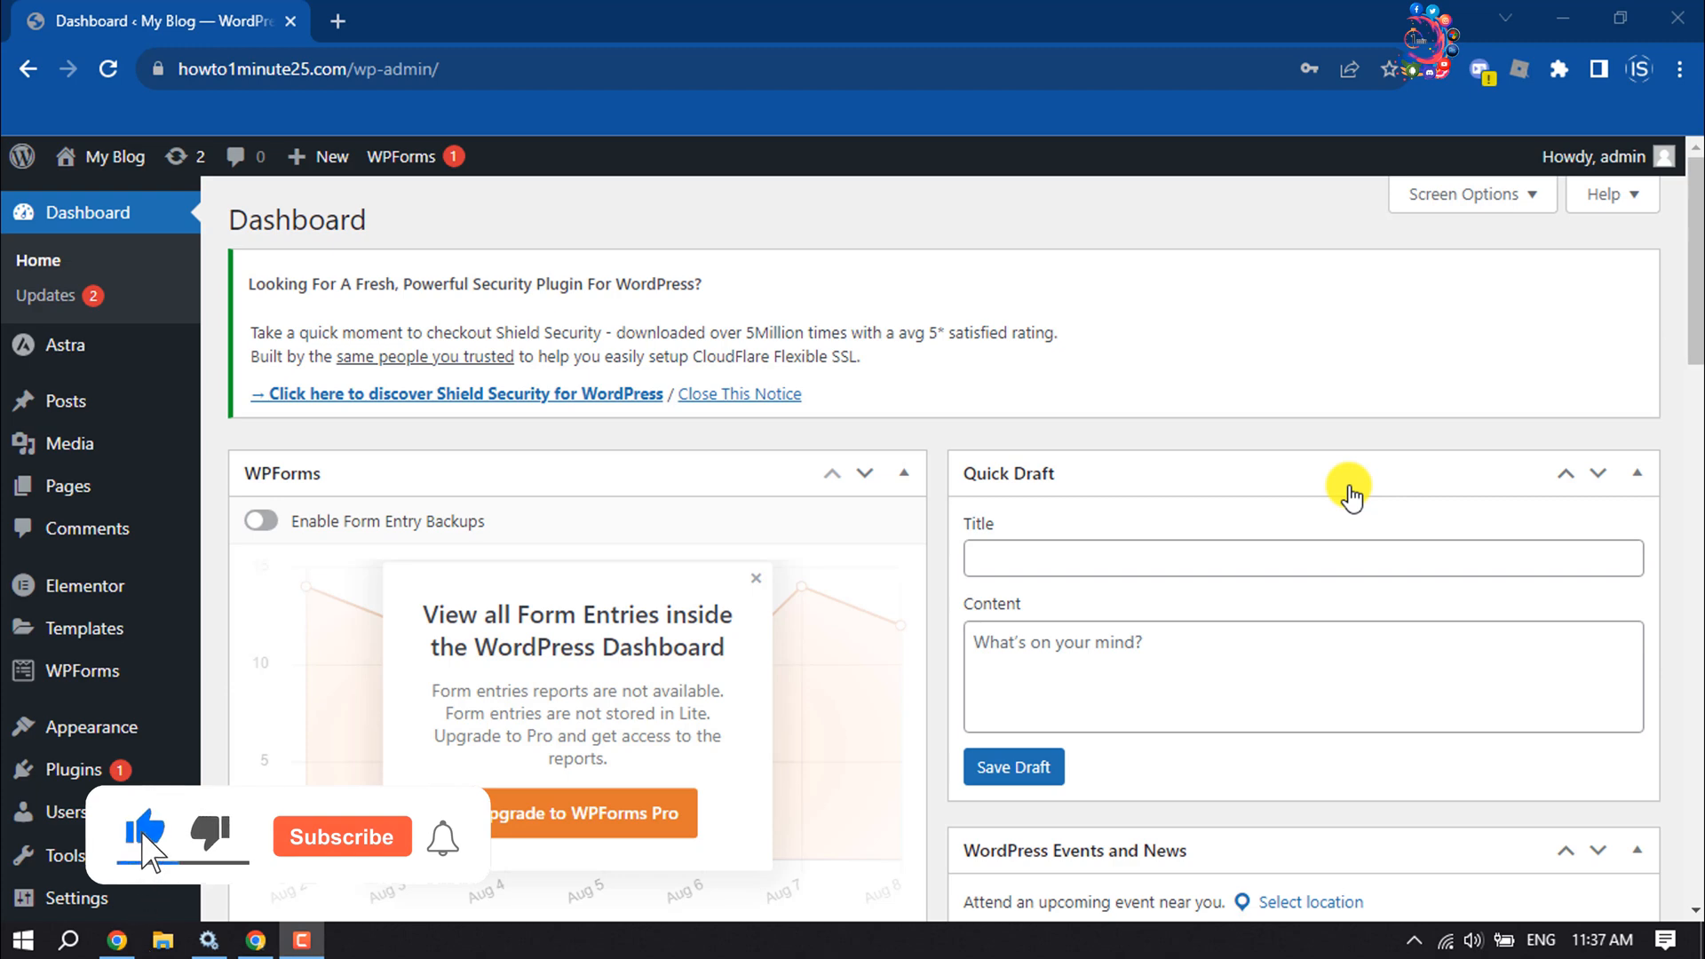
# - Open the Add New User form, enter username 'example', and accept the suggested email
pyautogui.click(341, 836)
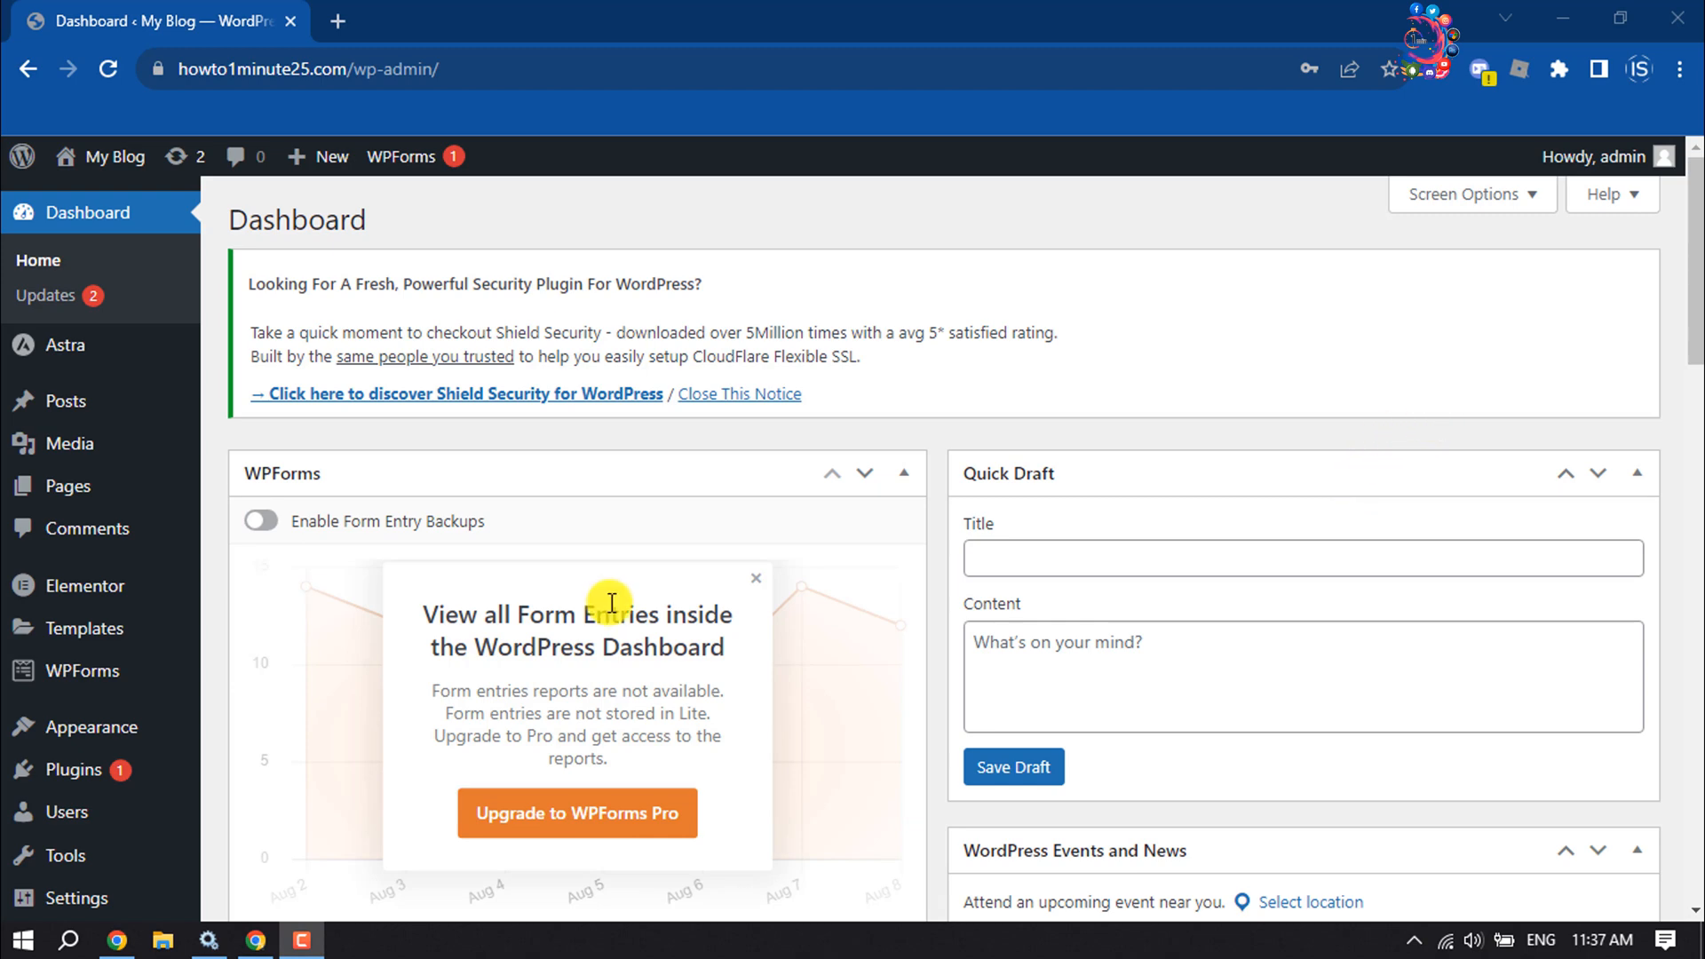
pyautogui.moveTo(245, 718)
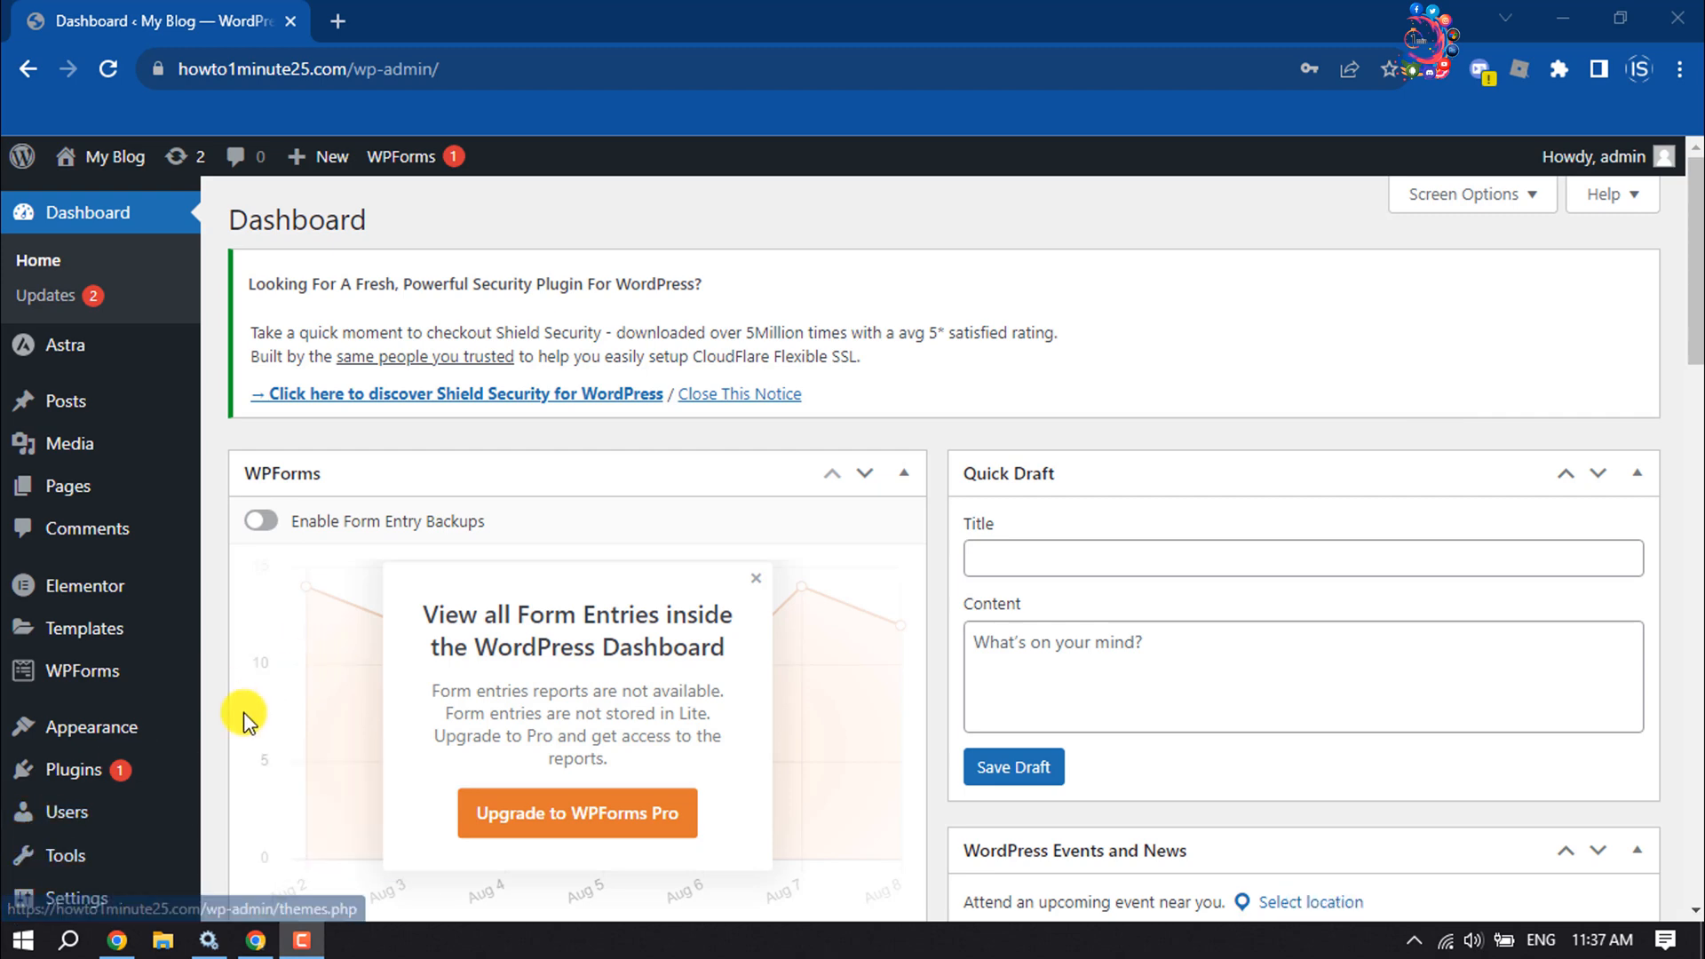
pyautogui.moveTo(67, 812)
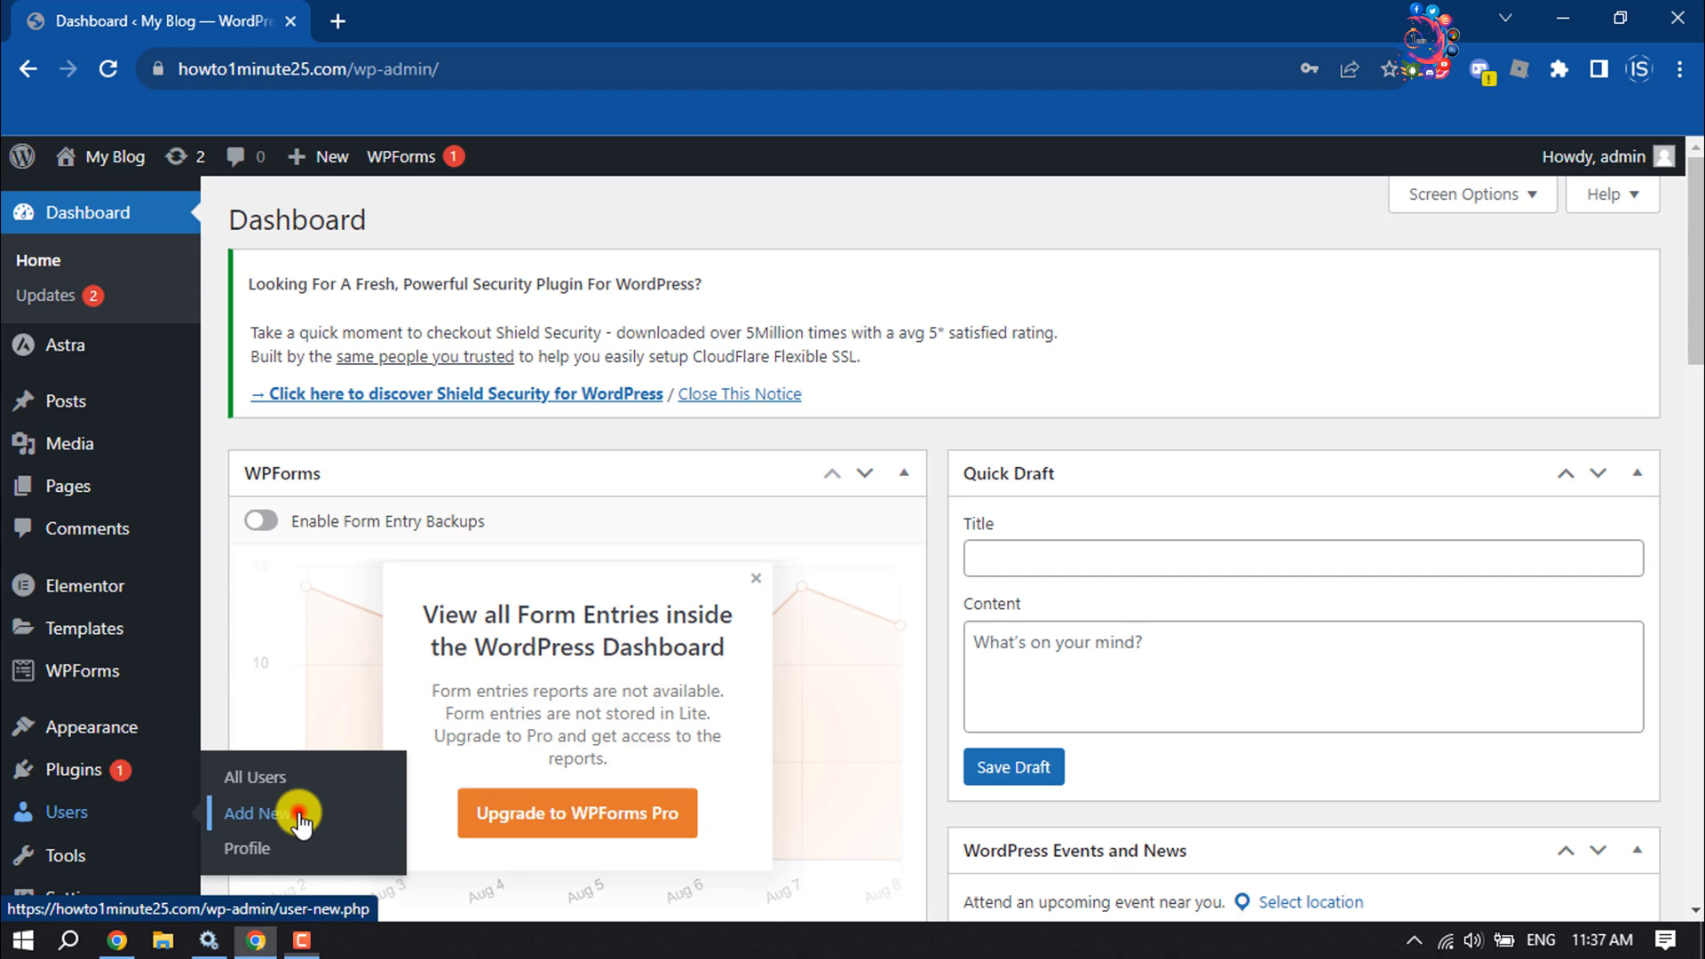
pyautogui.click(256, 814)
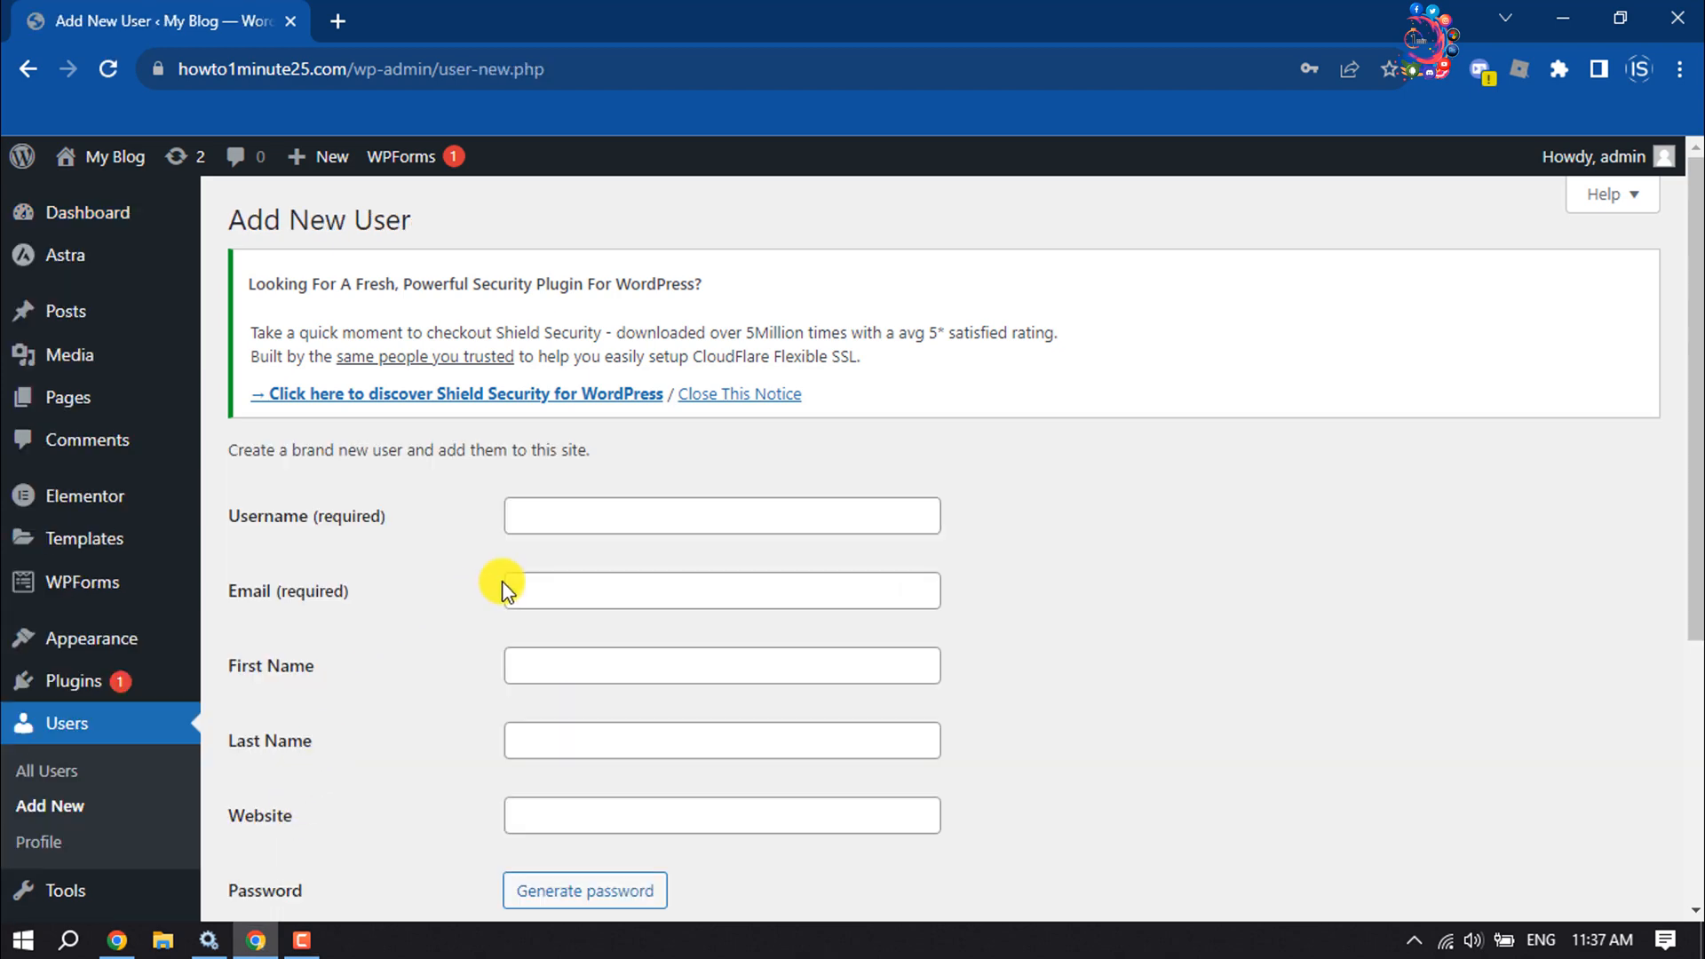
pyautogui.click(721, 515)
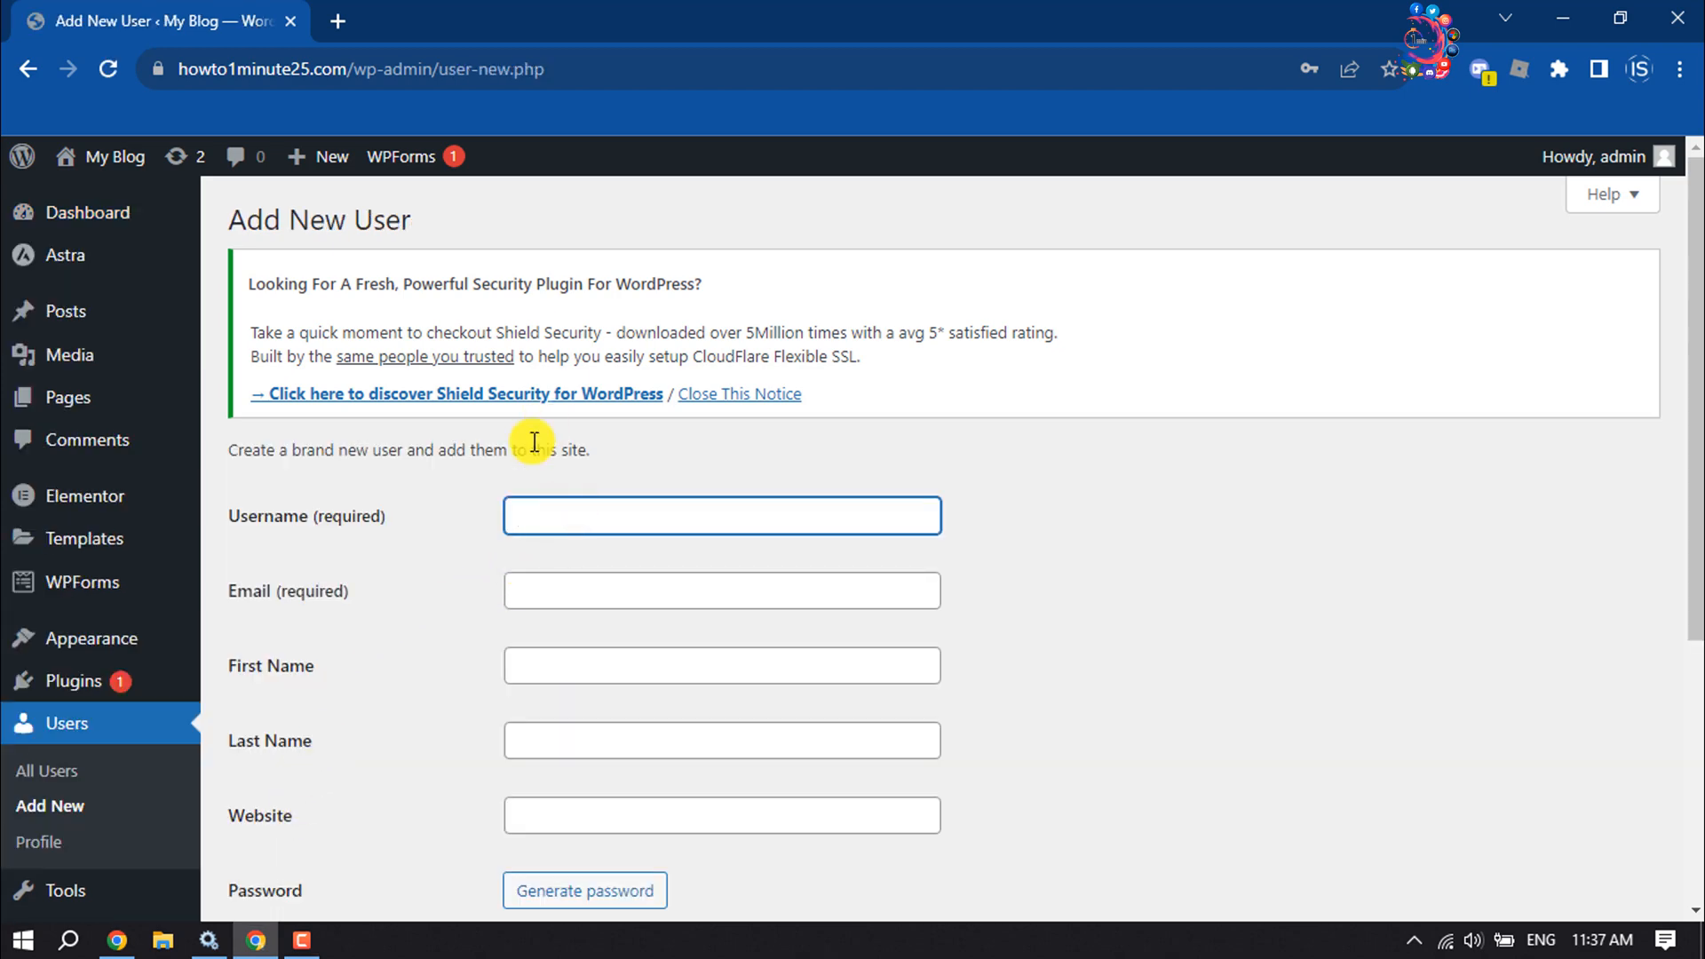
pyautogui.click(721, 515)
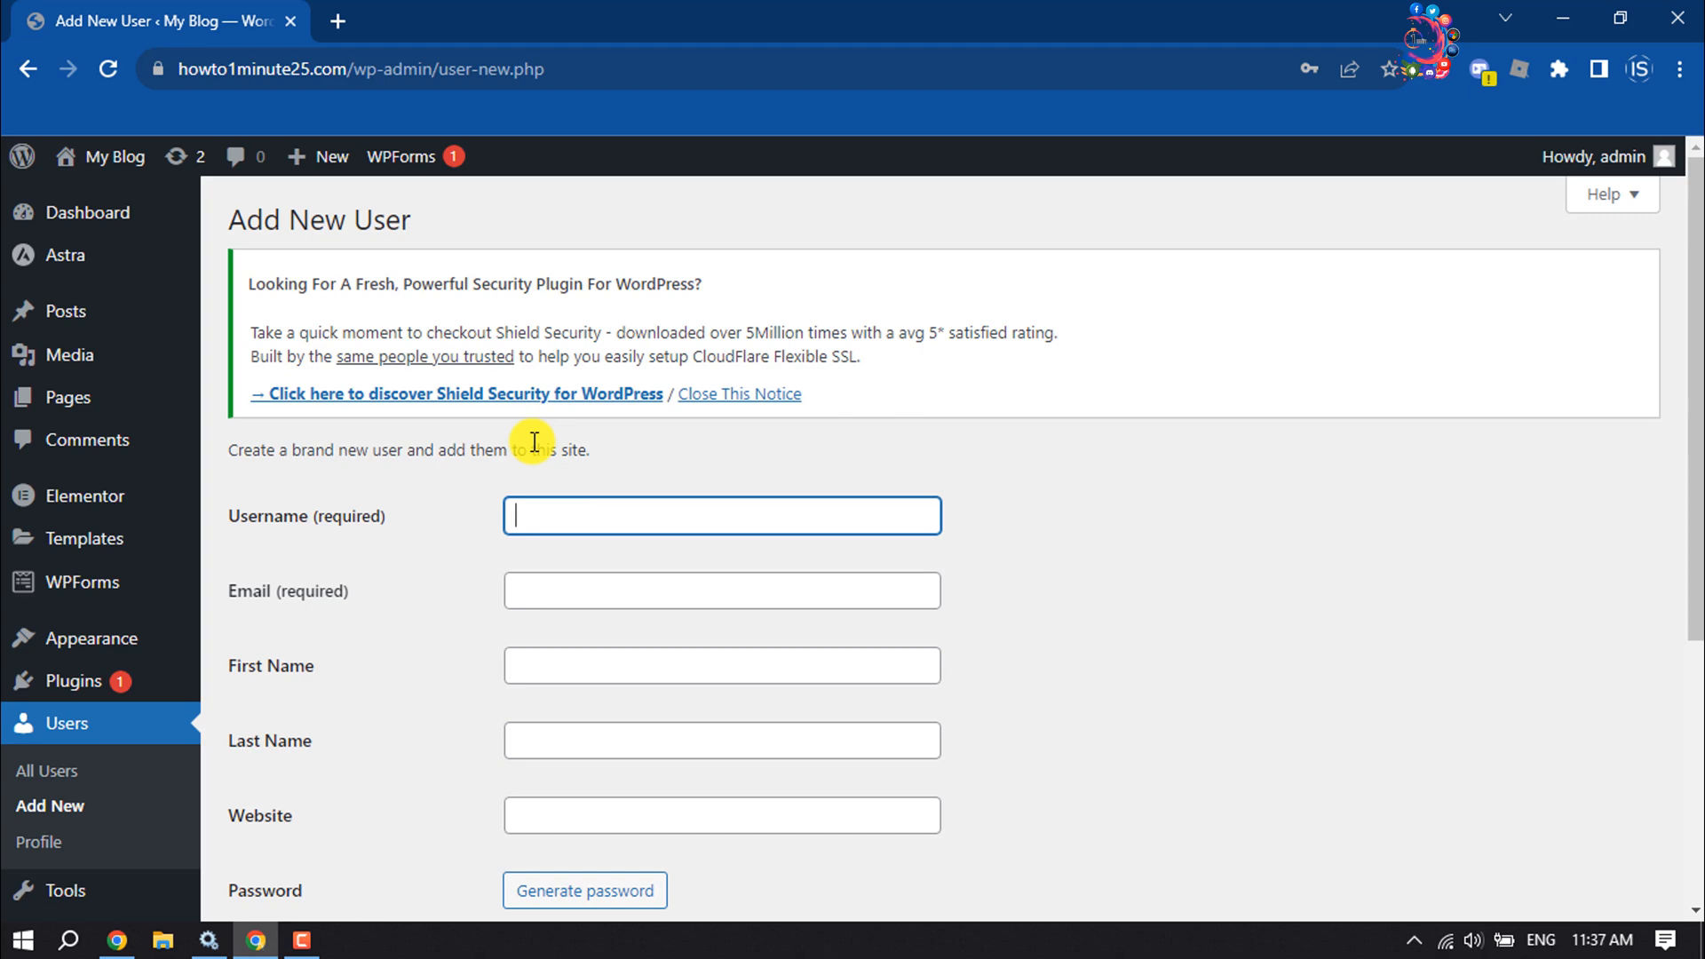
pyautogui.write('example')
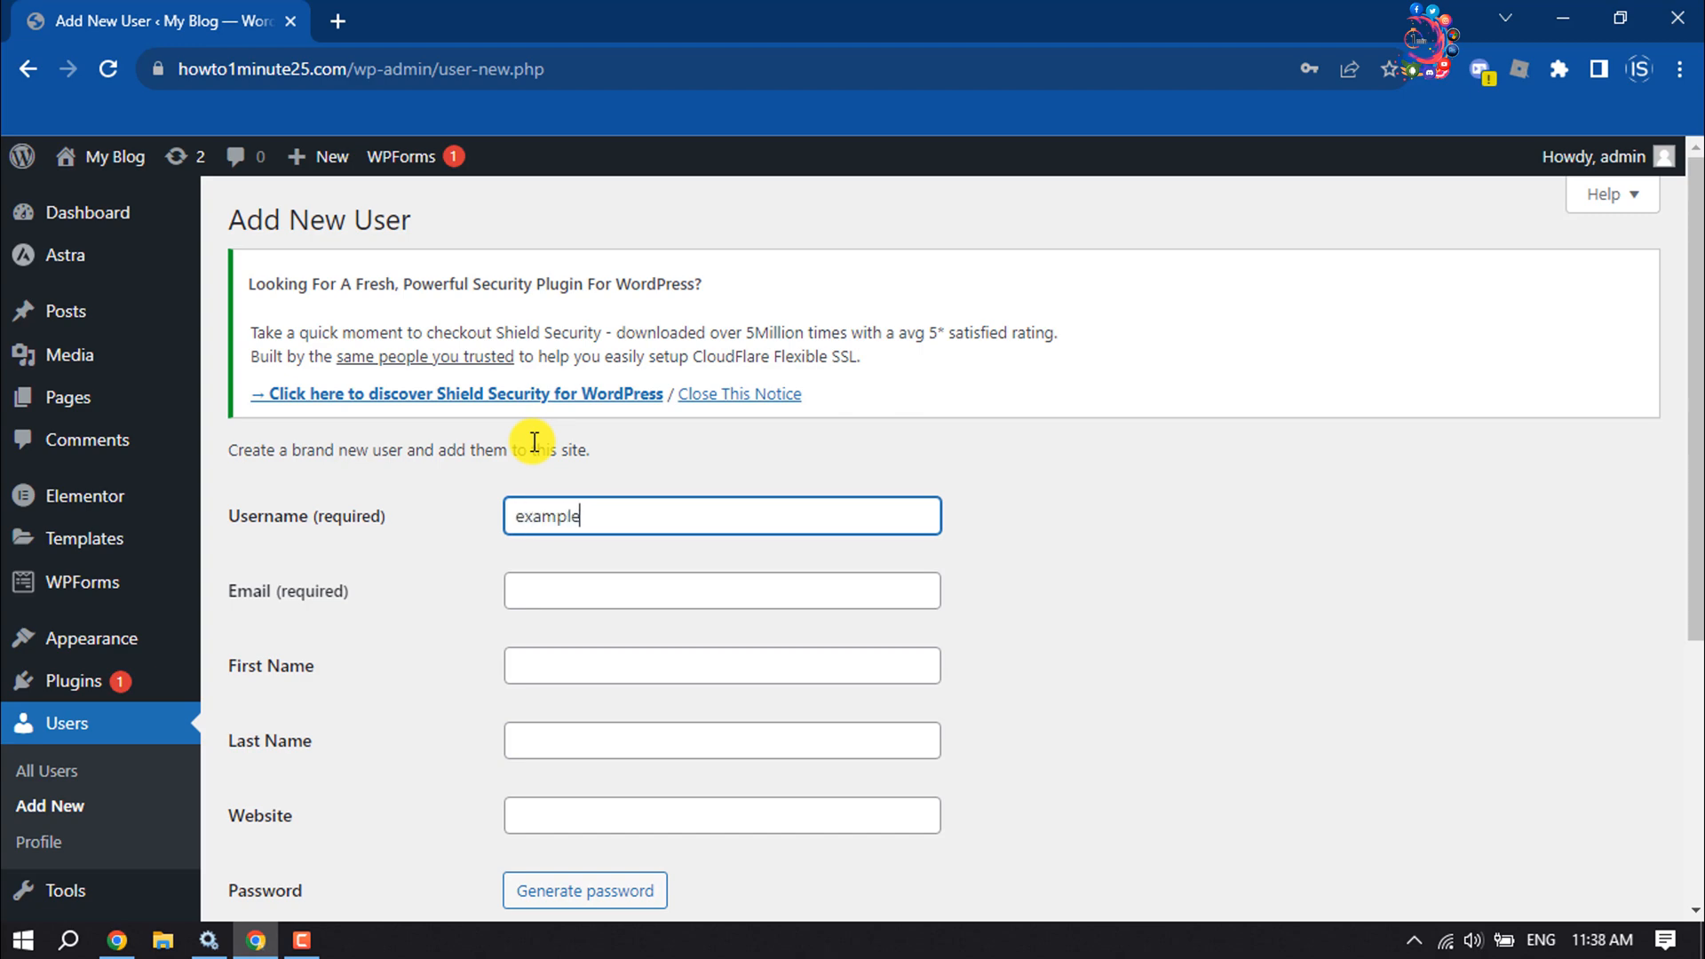
pyautogui.click(721, 591)
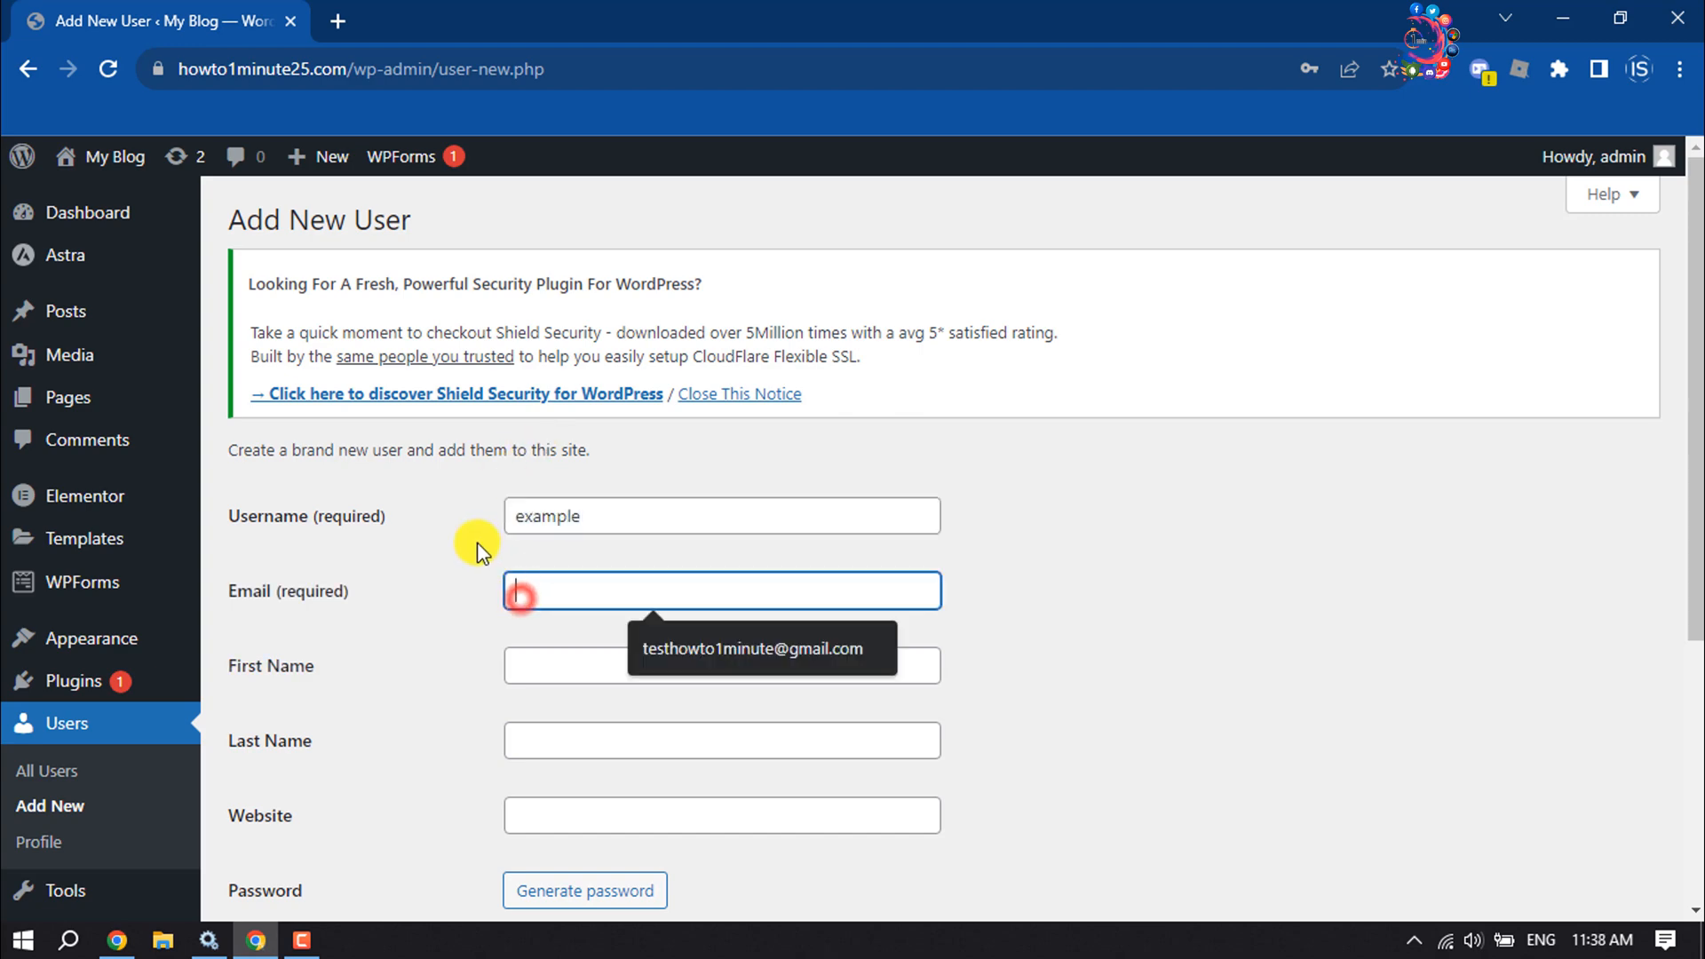
pyautogui.click(721, 591)
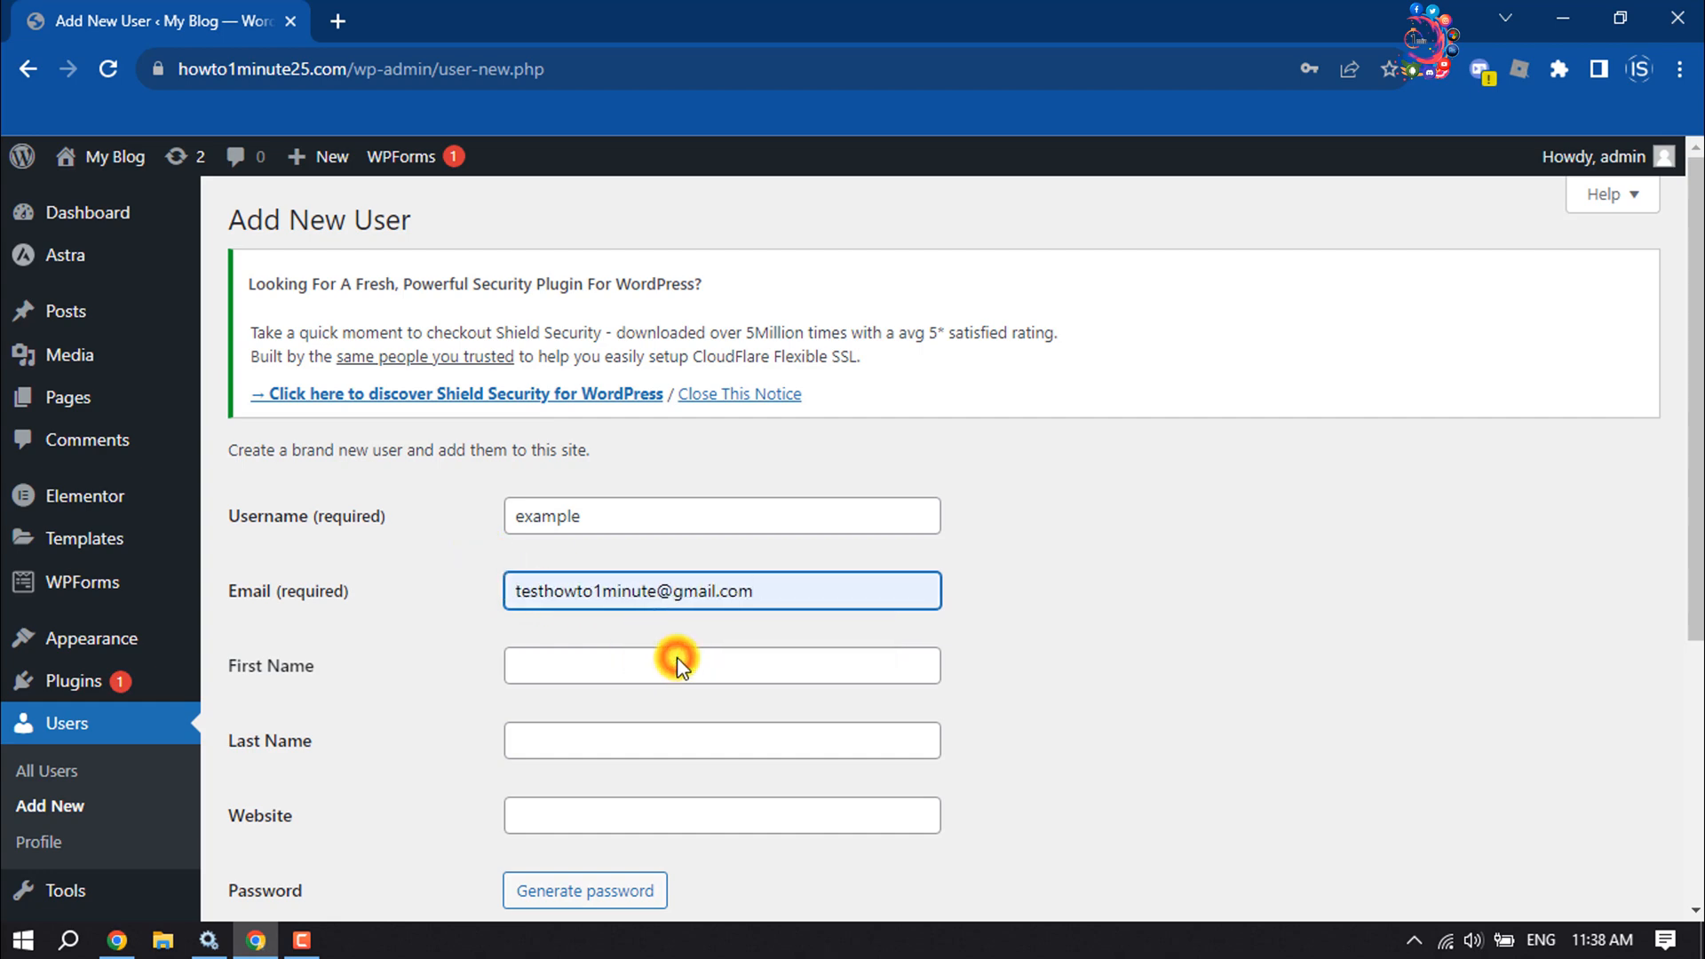
pyautogui.click(722, 664)
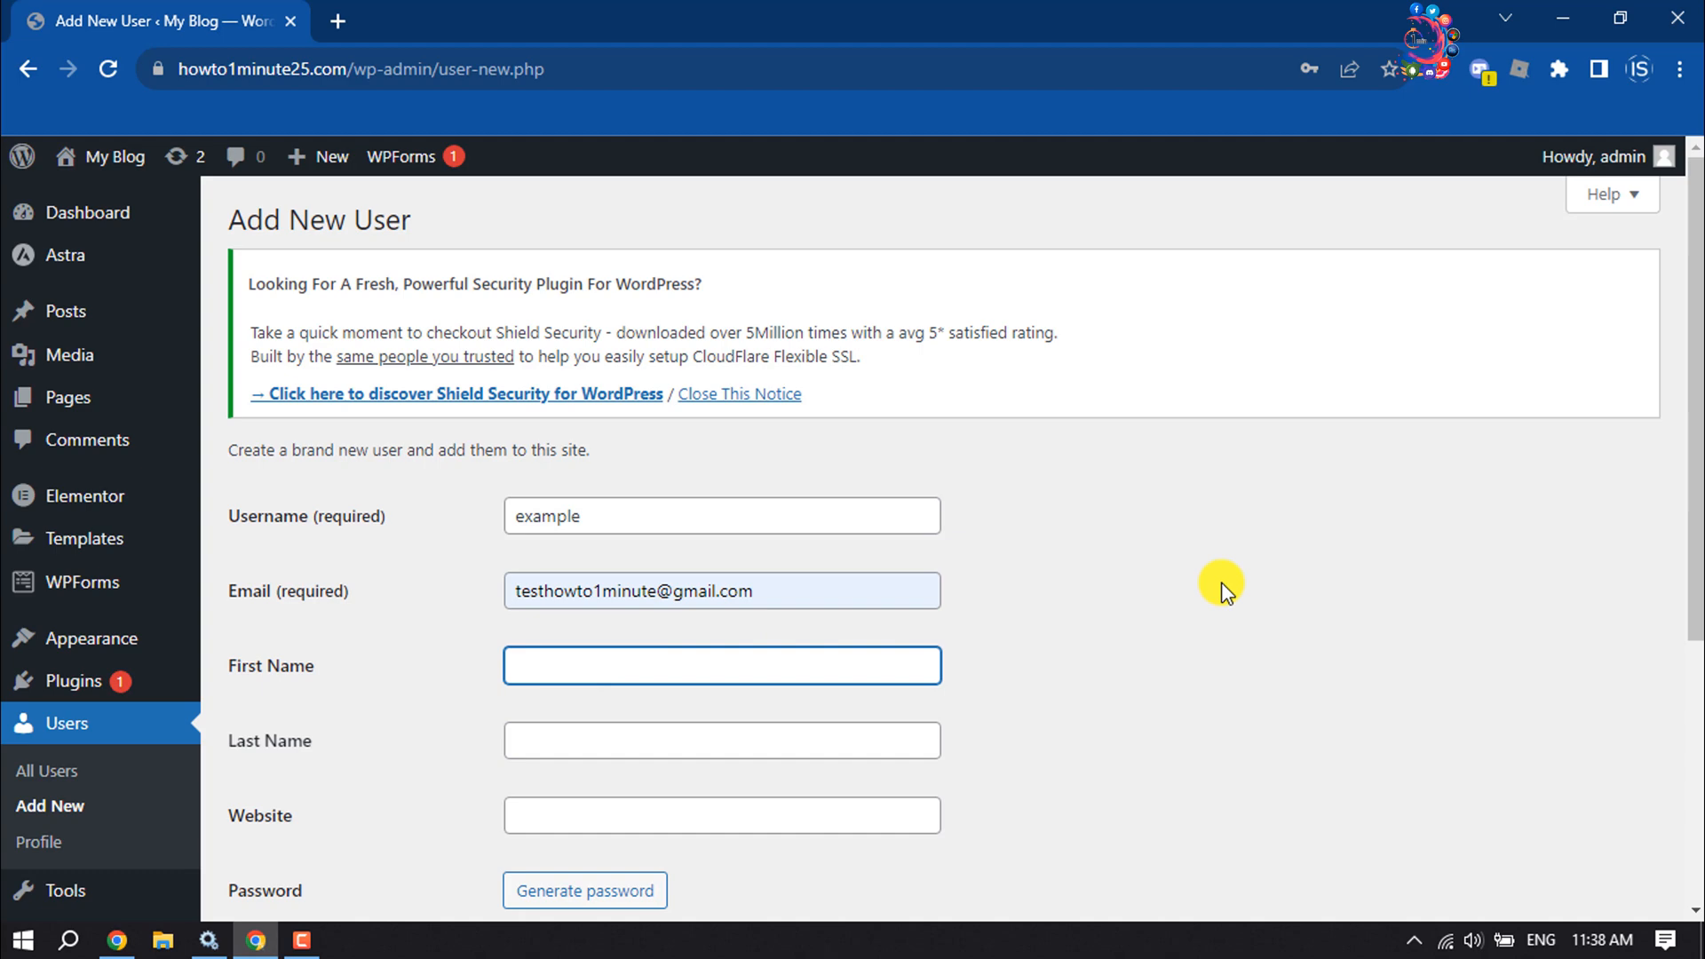
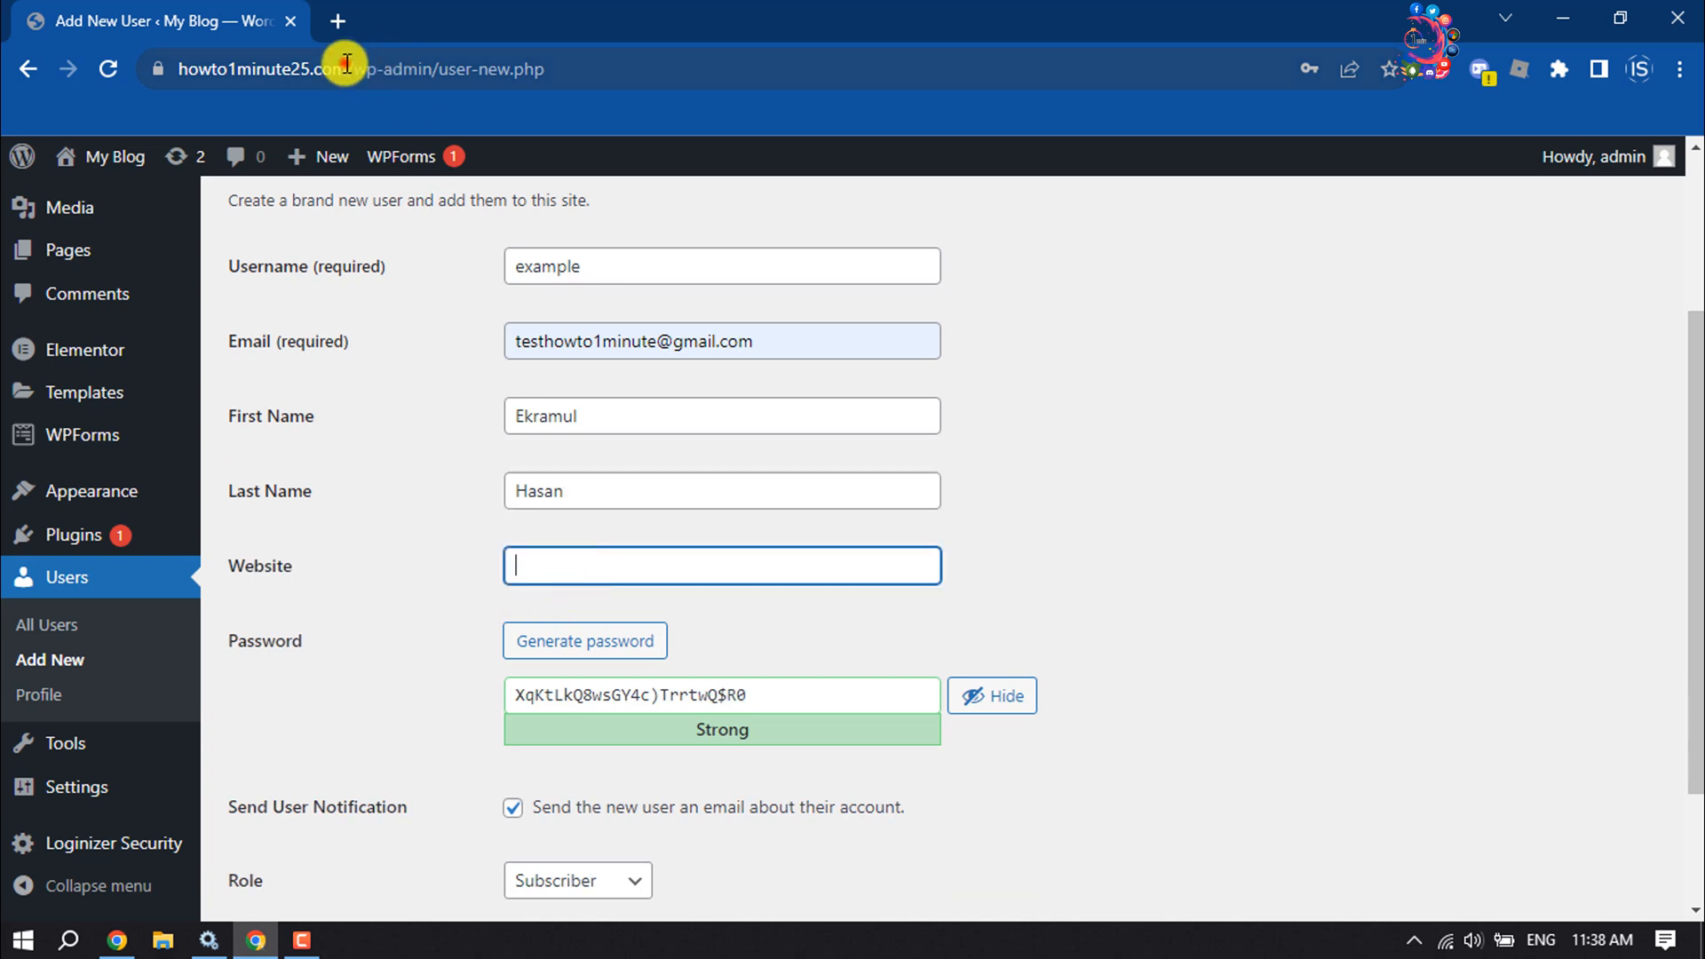
pyautogui.click(370, 68)
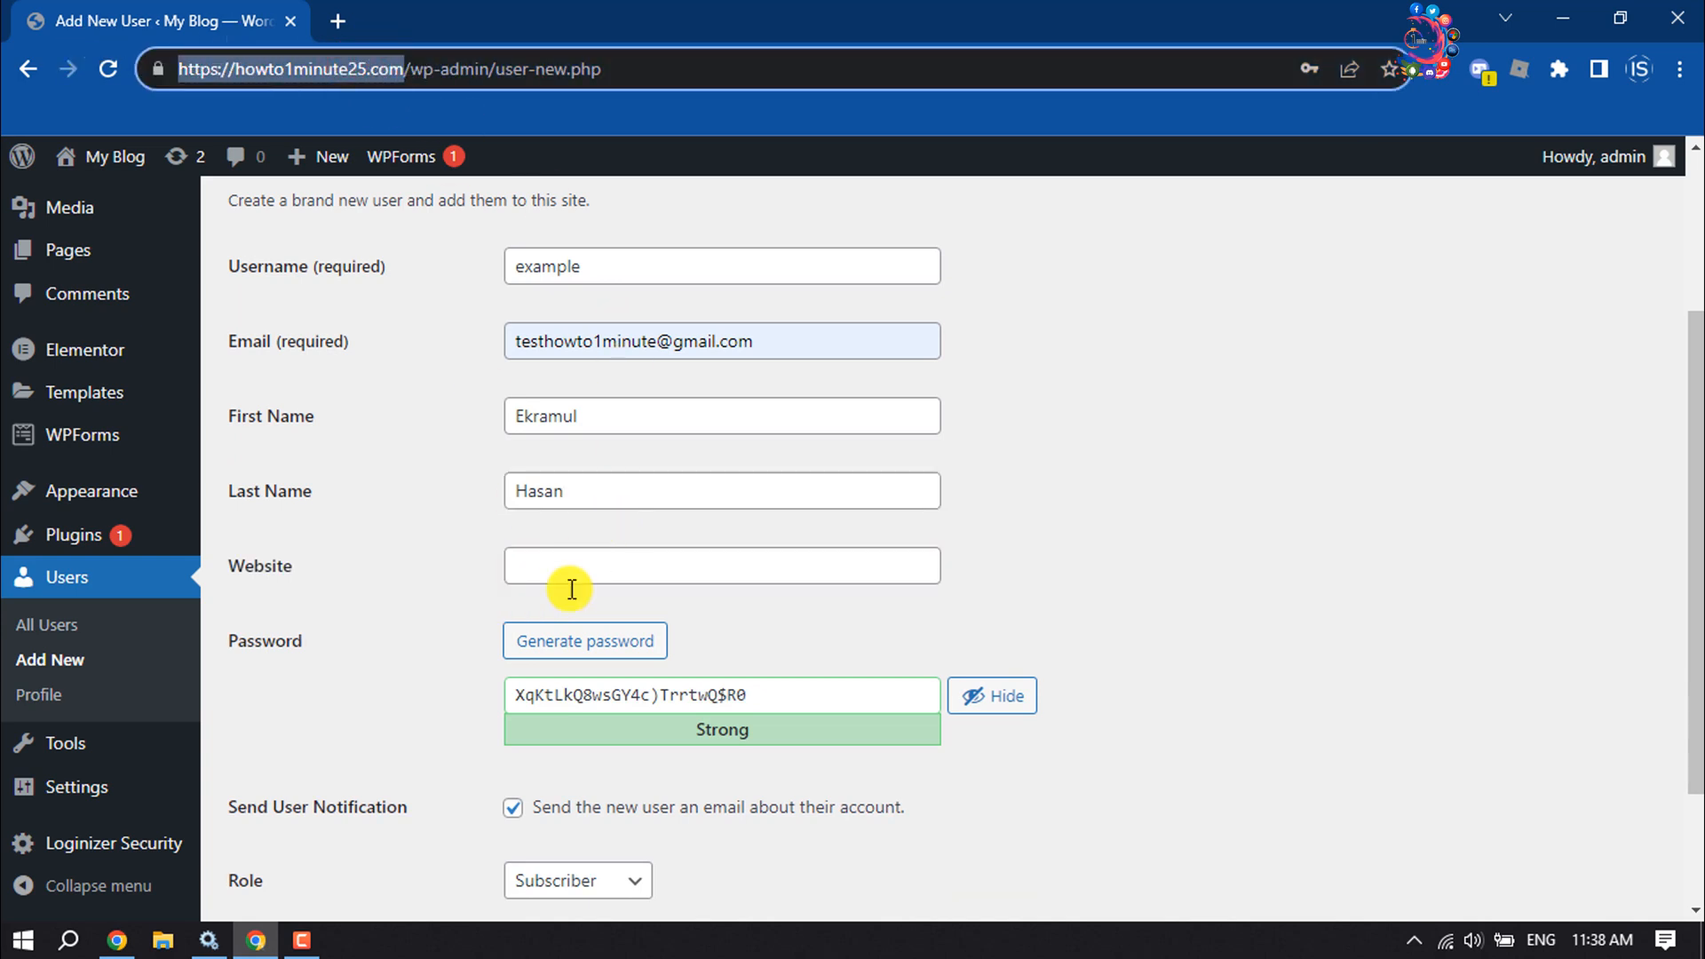
pyautogui.write('http://howto1minute25.com/')
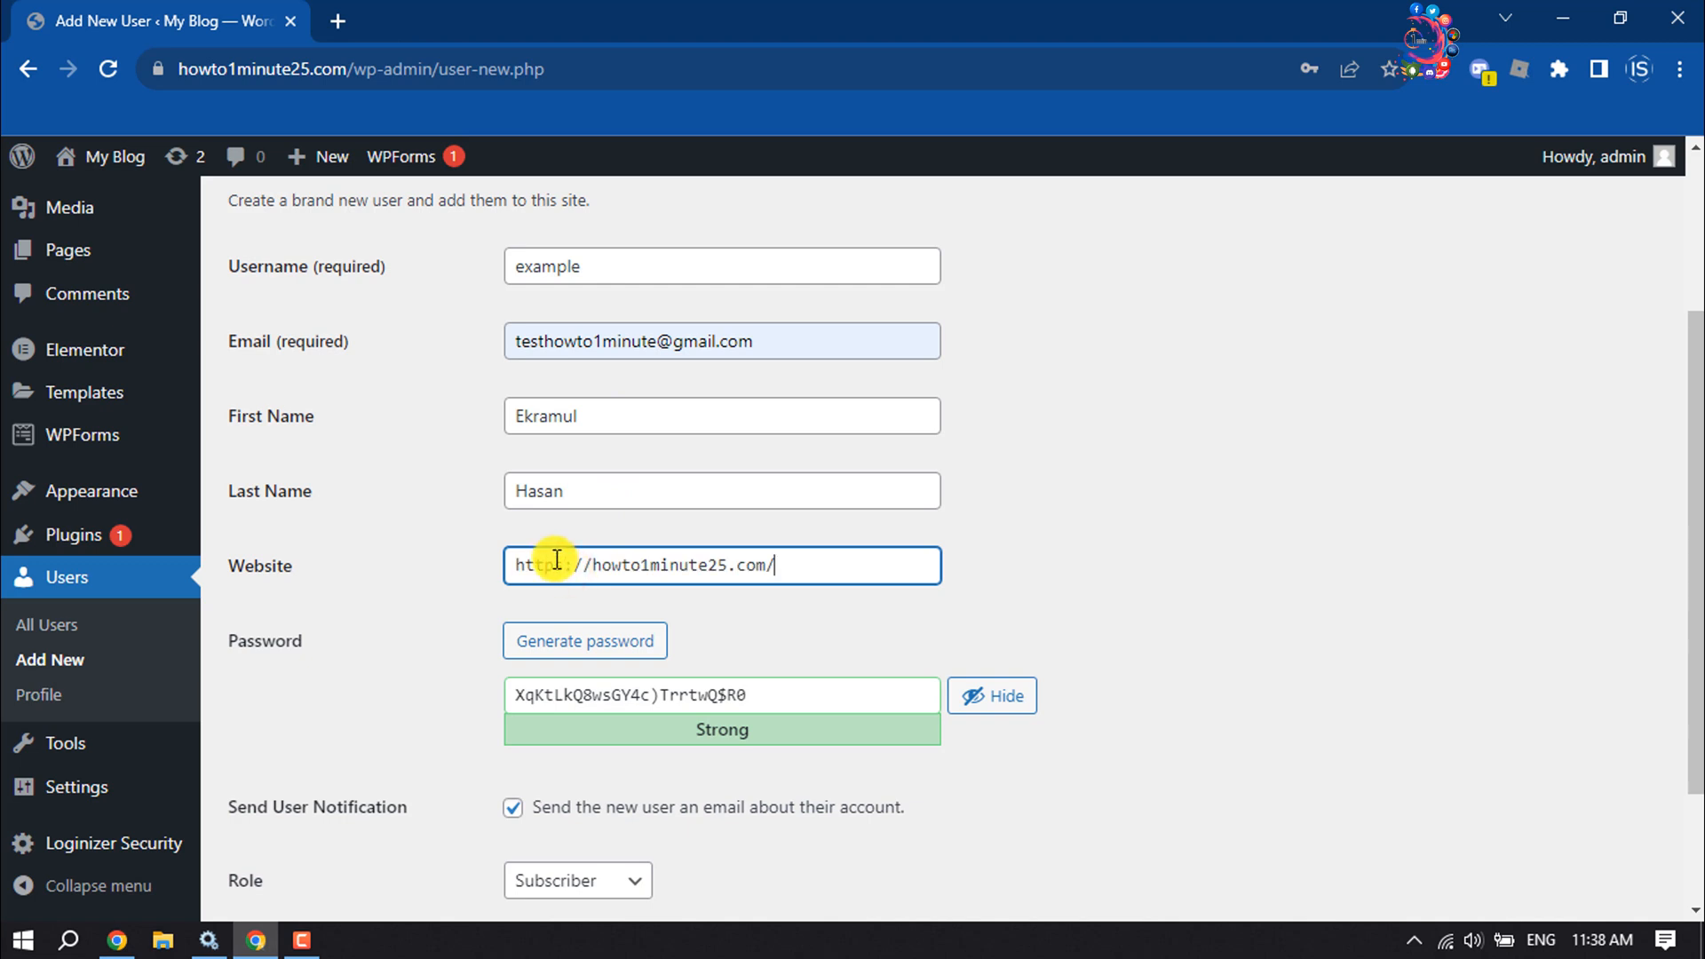
pyautogui.scroll(-3)
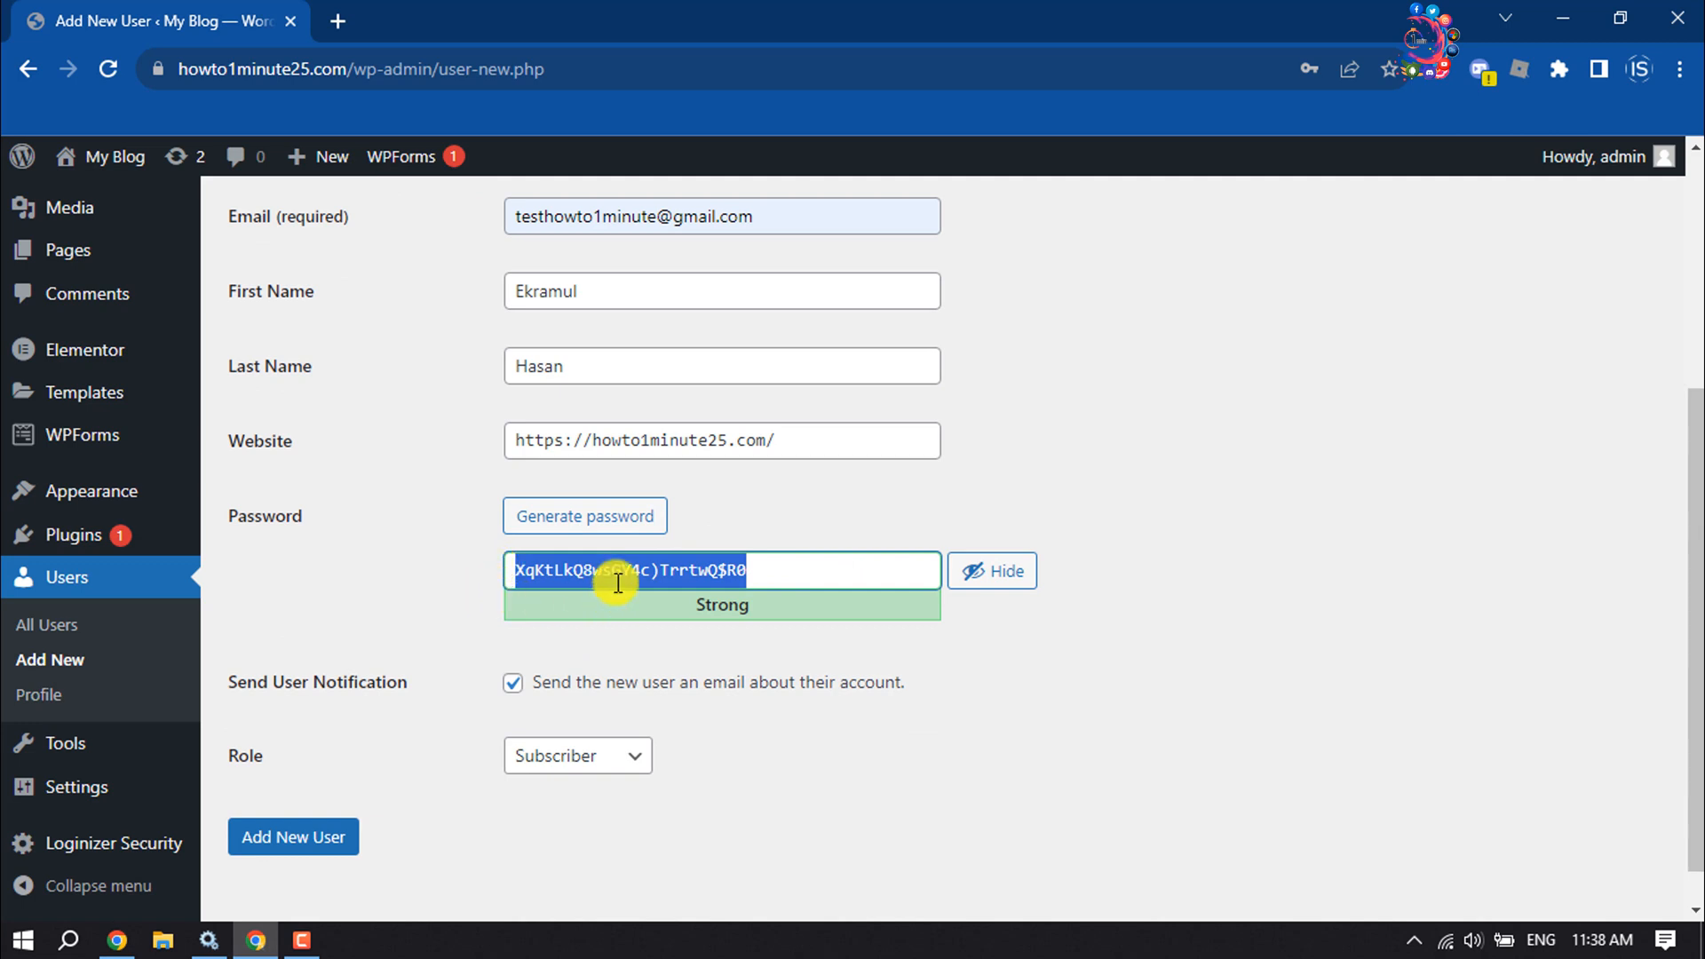
pyautogui.moveTo(789, 588)
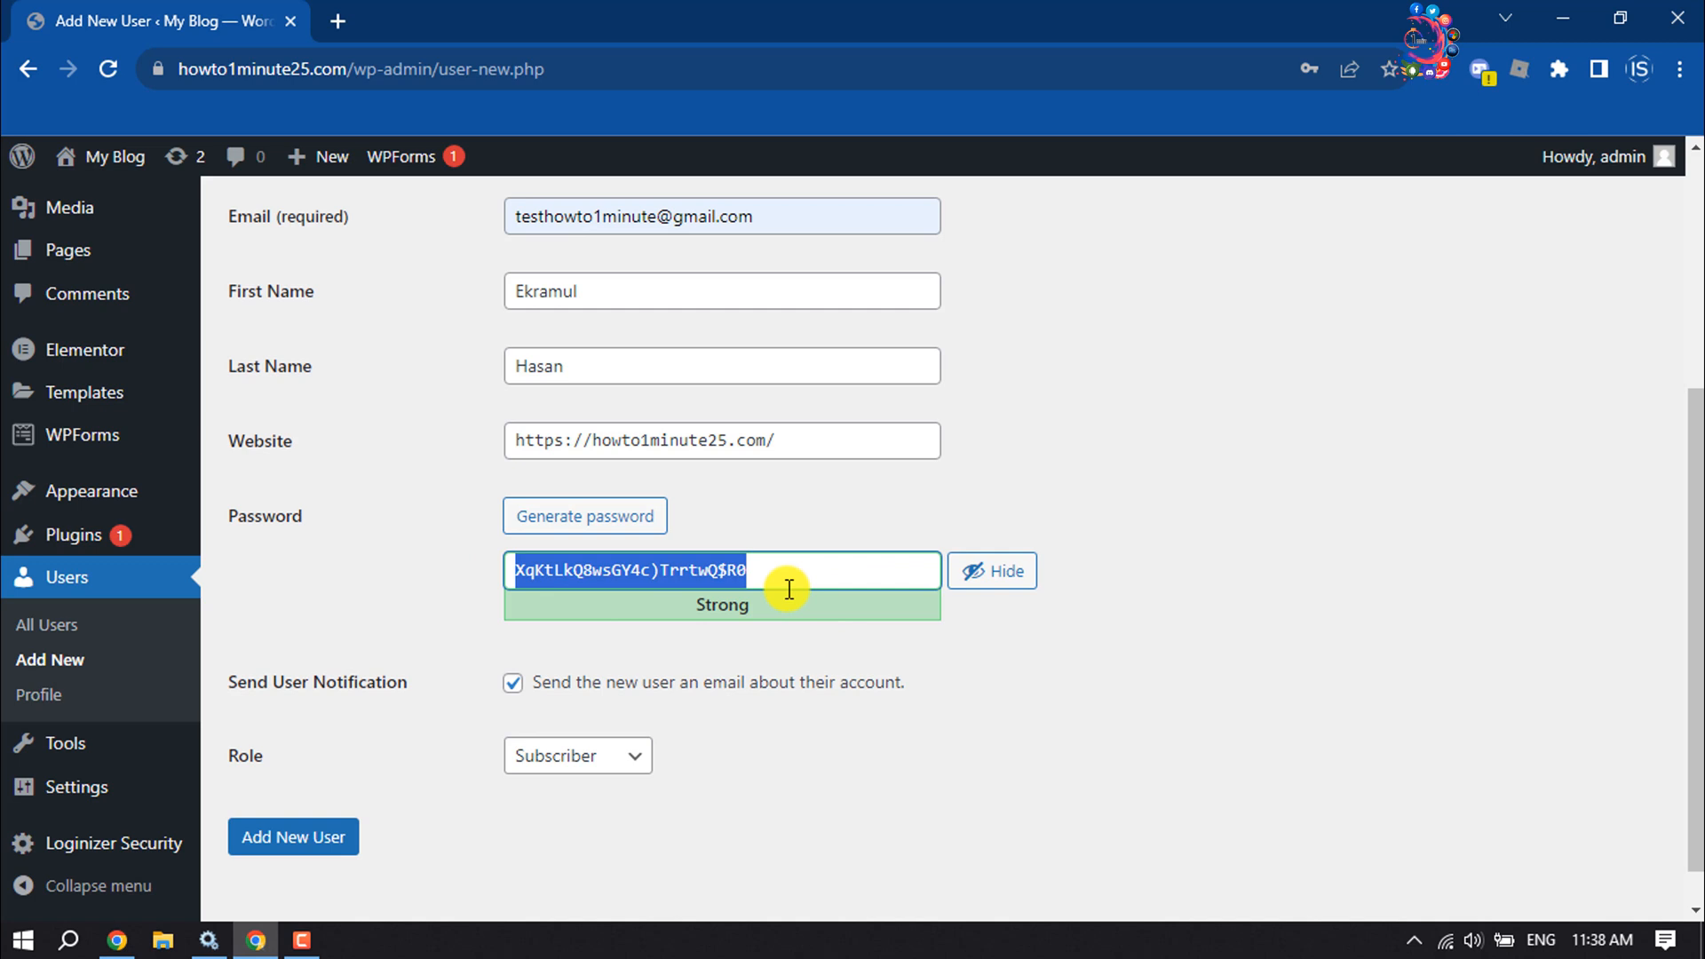
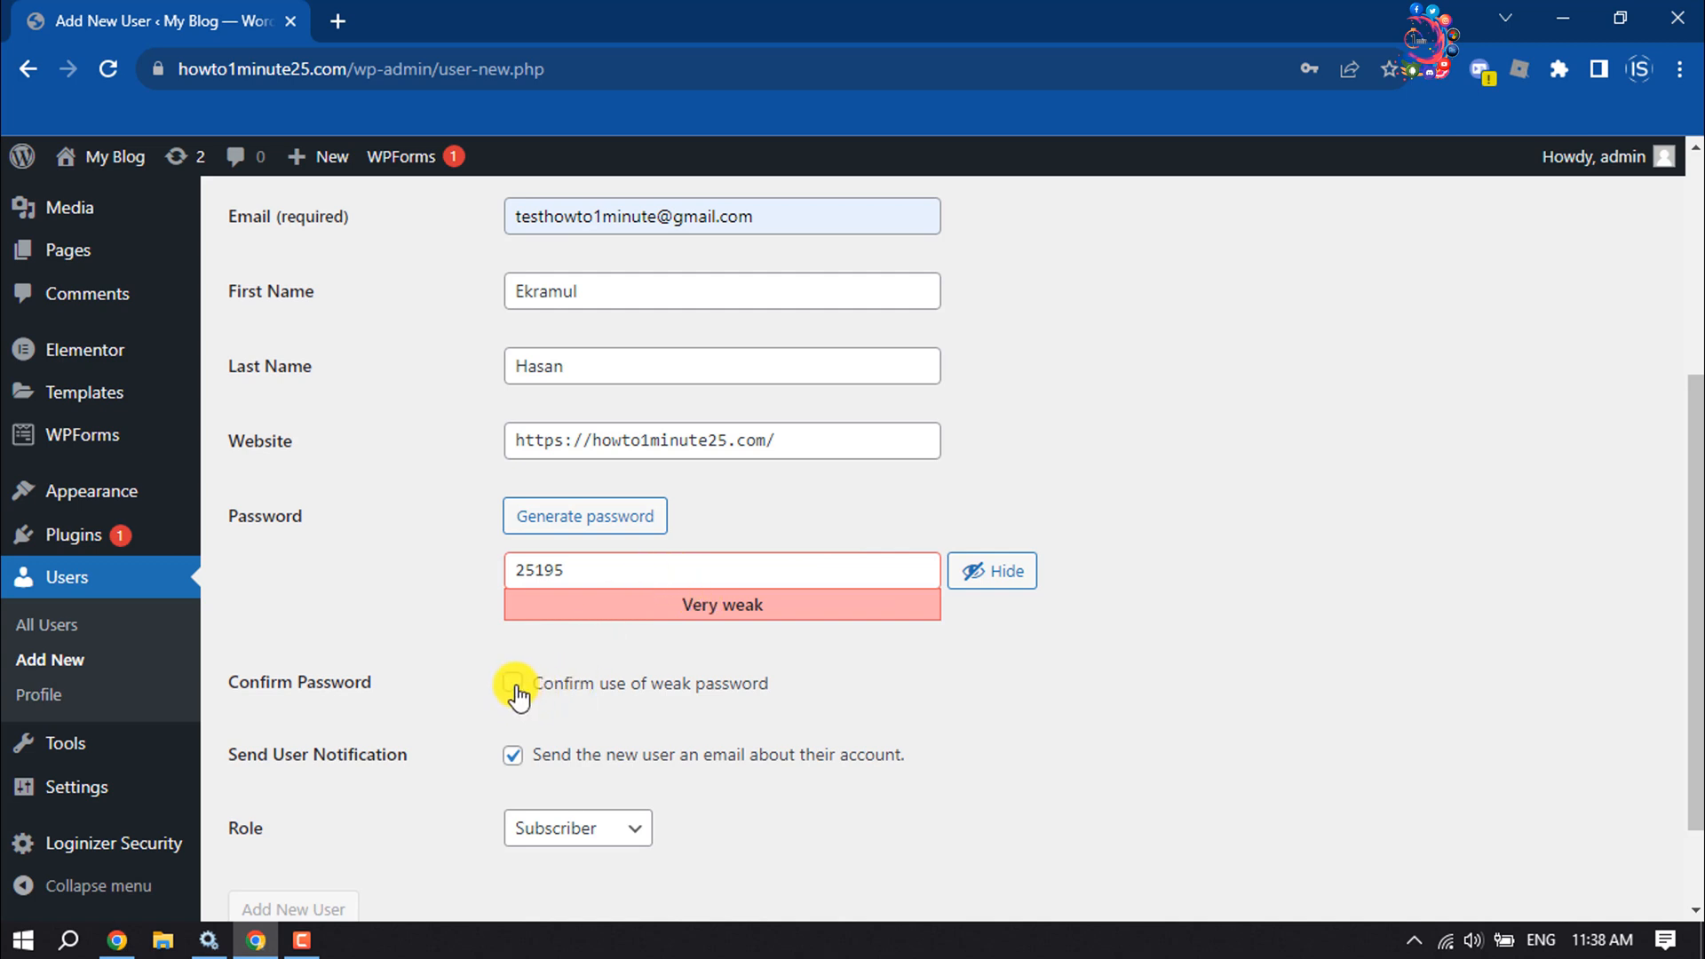
pyautogui.click(513, 683)
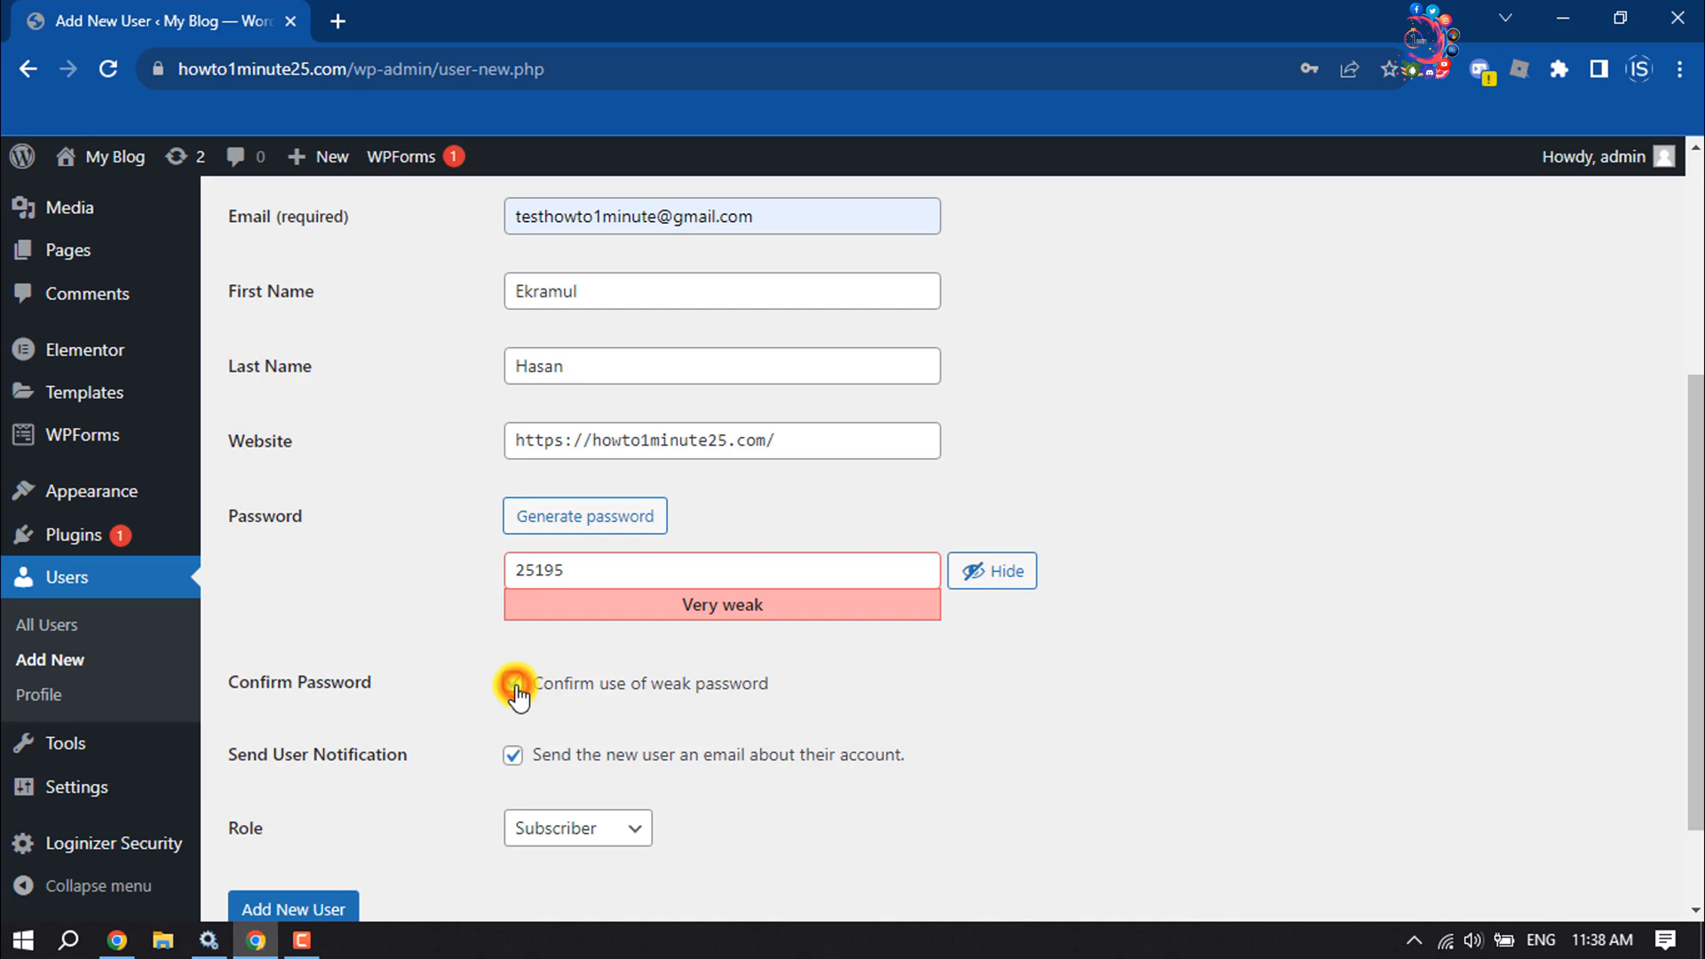
pyautogui.click(513, 683)
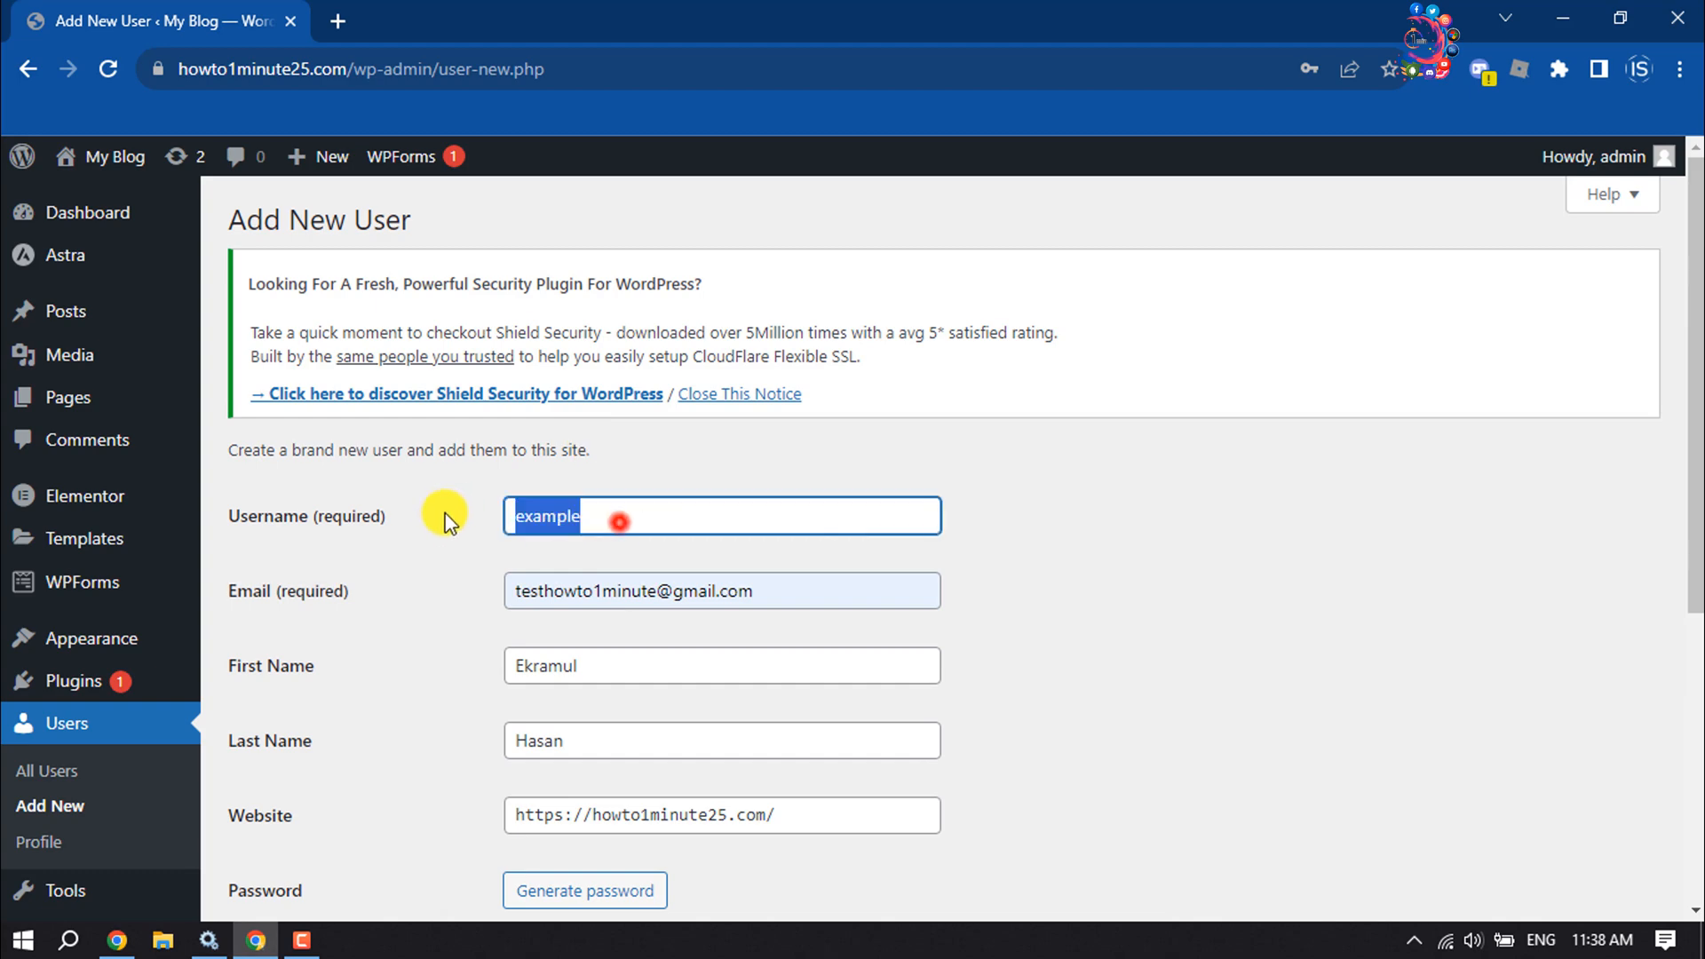
pyautogui.scroll(-3)
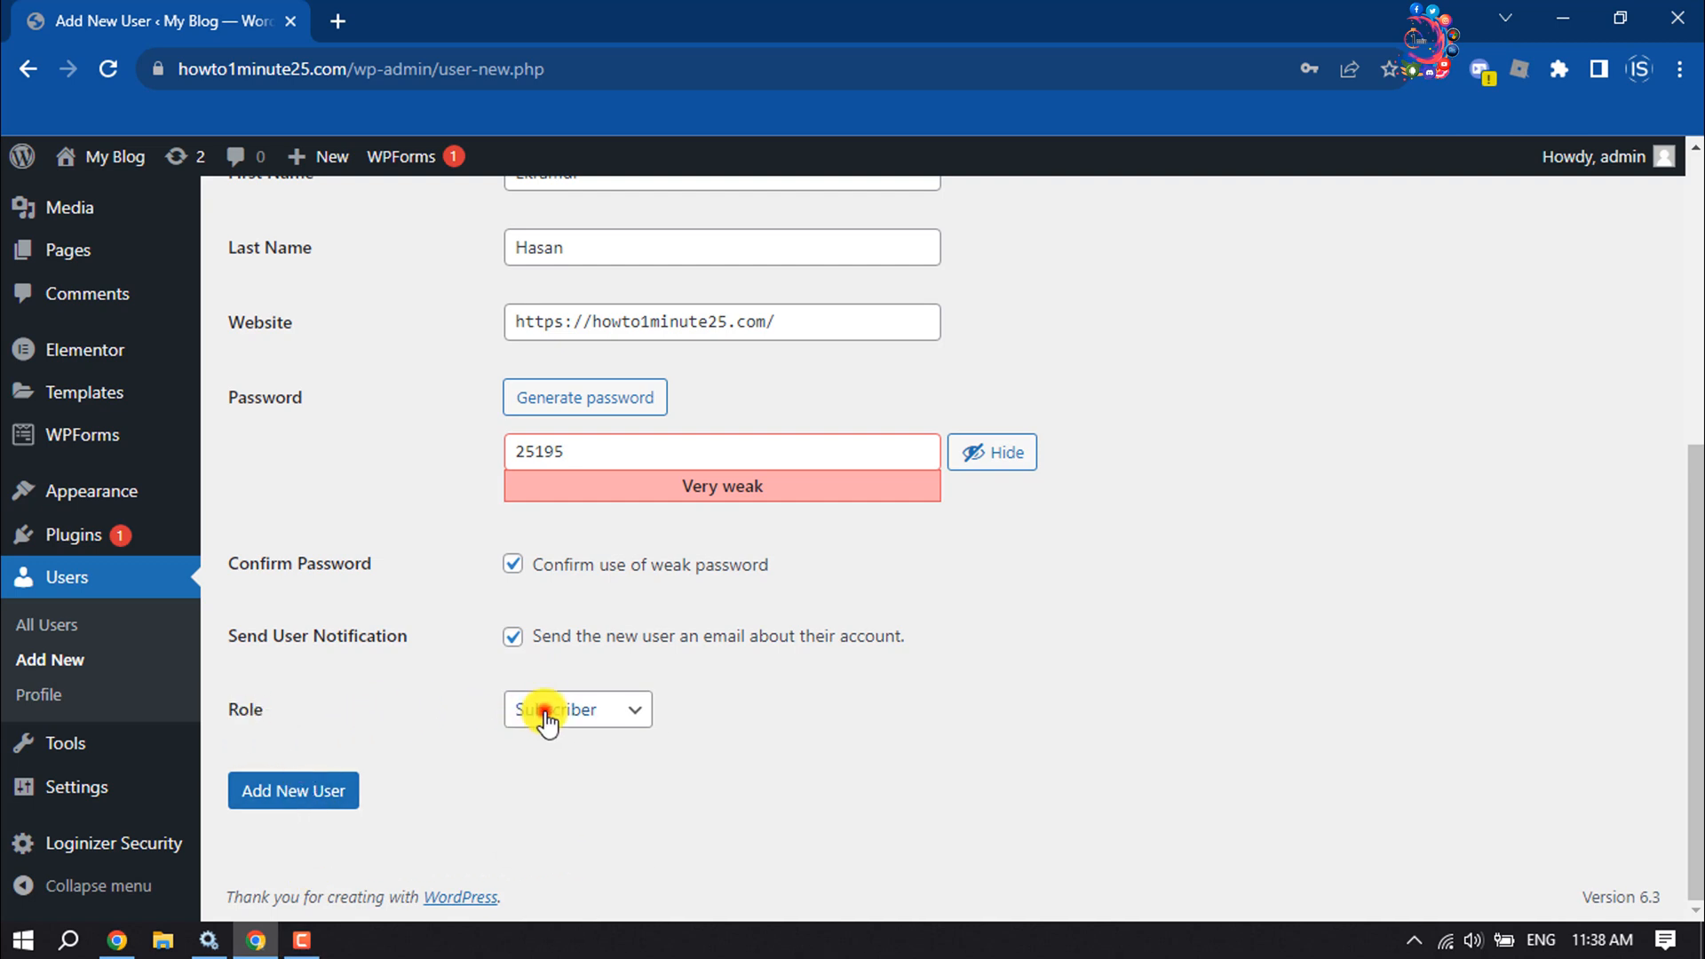
# - Give the user the Editor role and submit the Add New User form
pyautogui.click(577, 708)
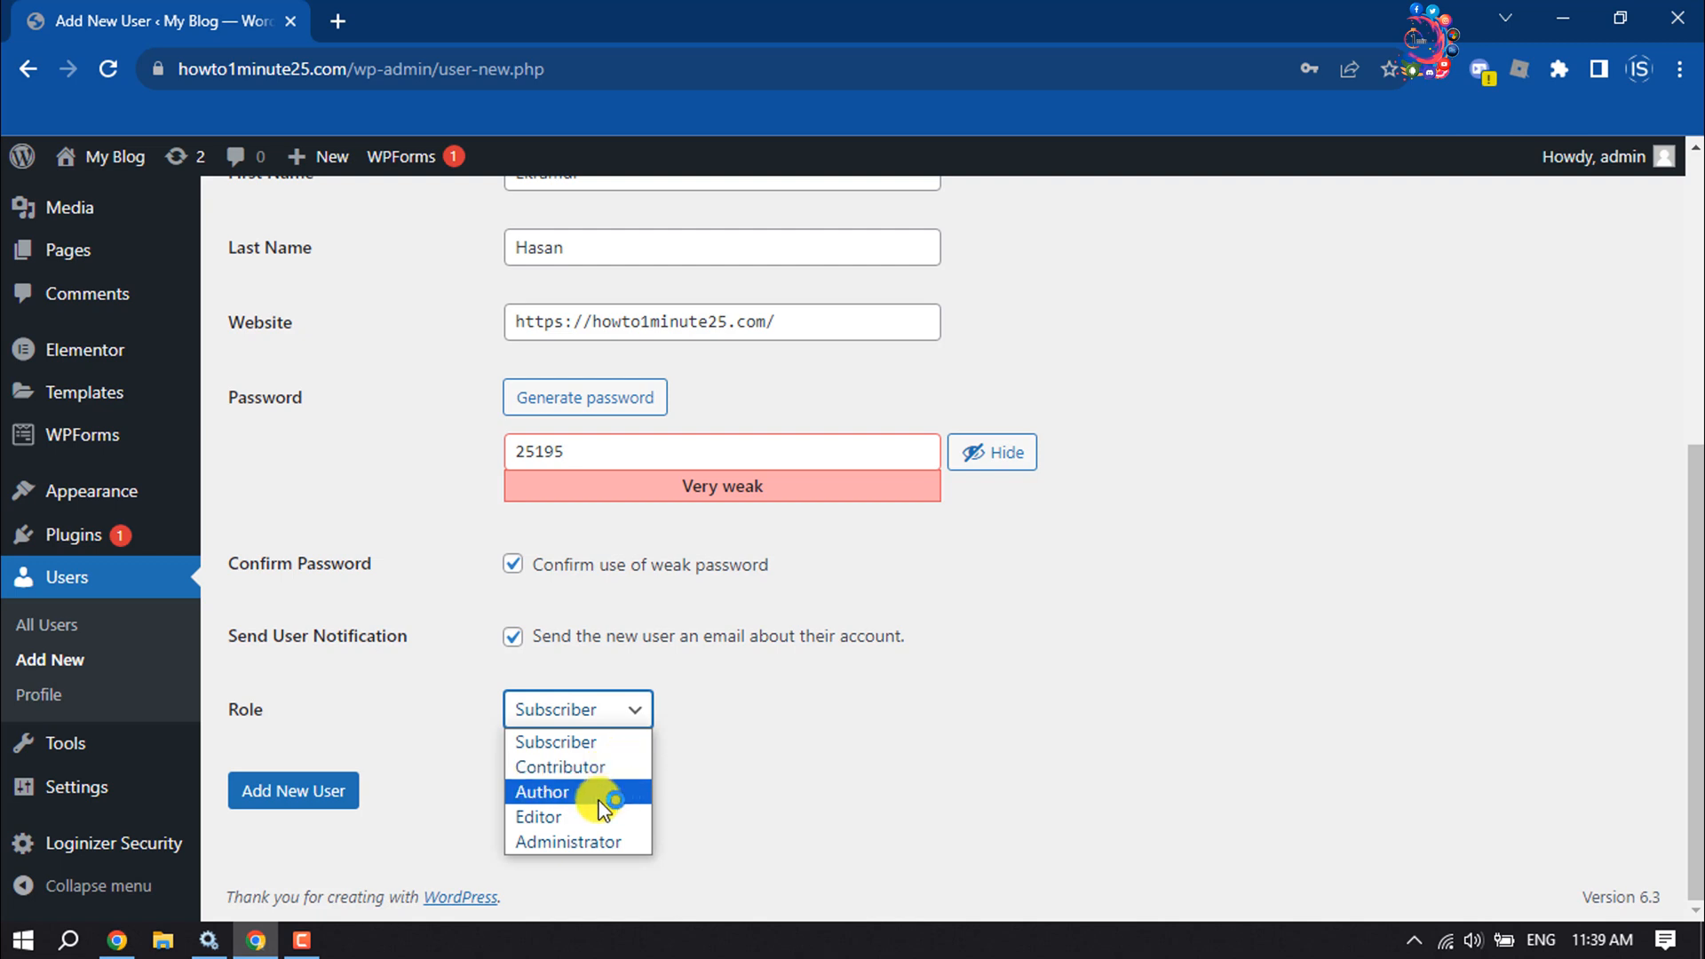
pyautogui.moveTo(576, 842)
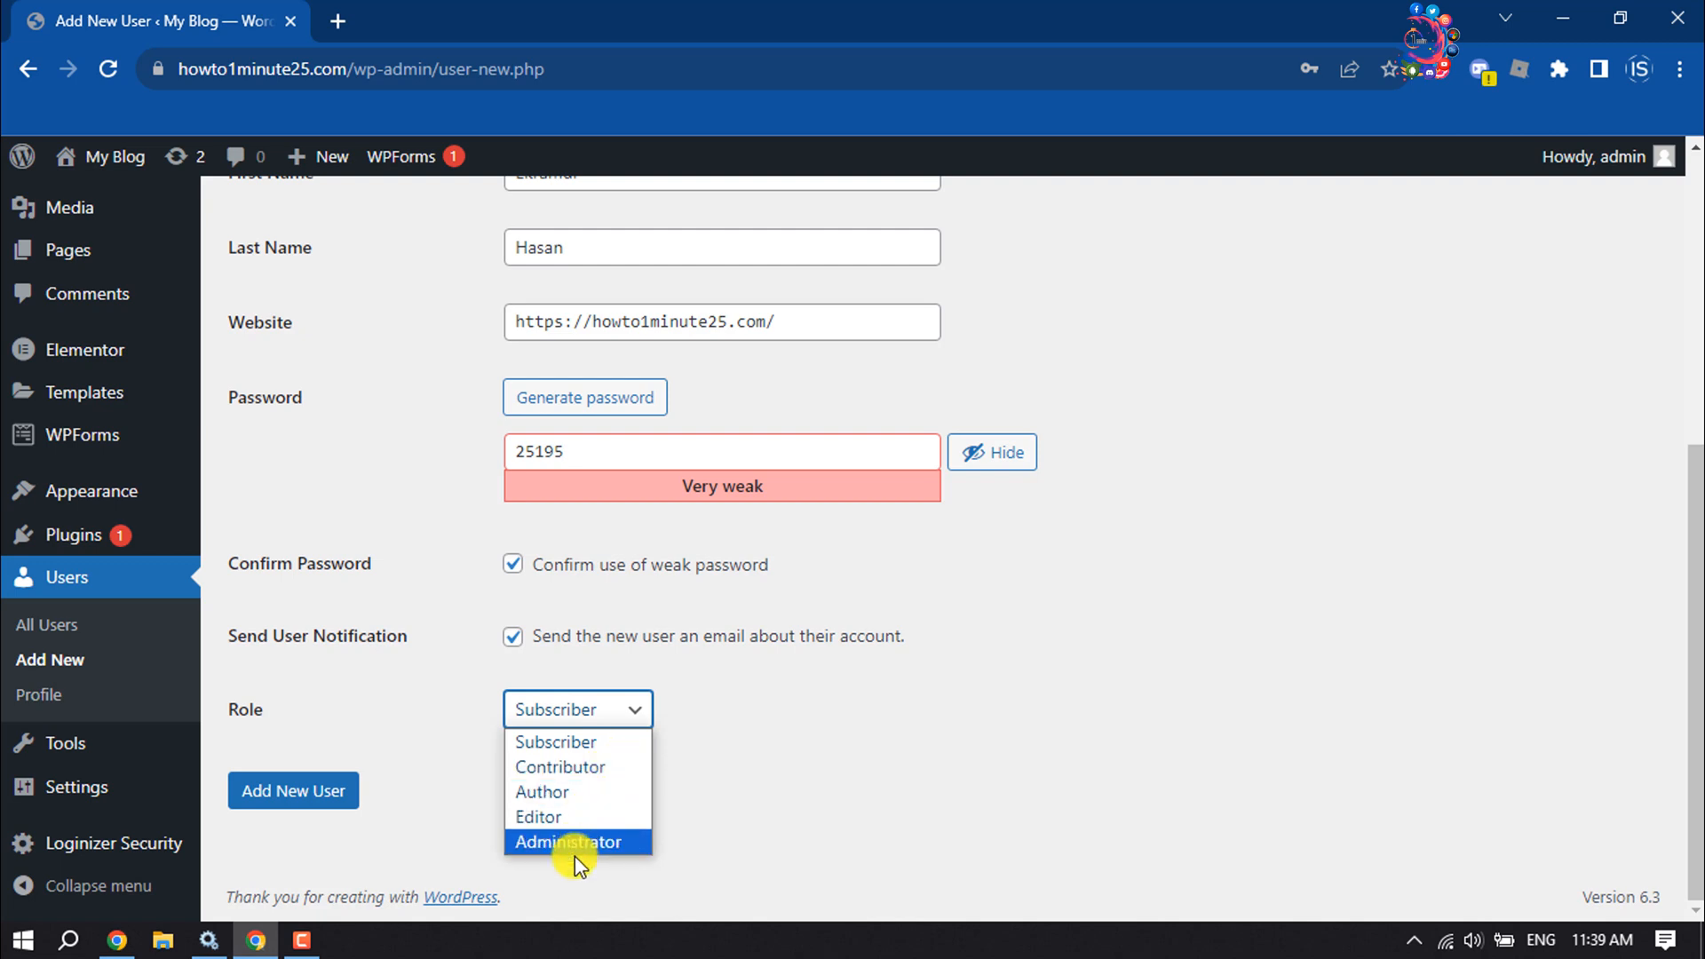
pyautogui.moveTo(553, 817)
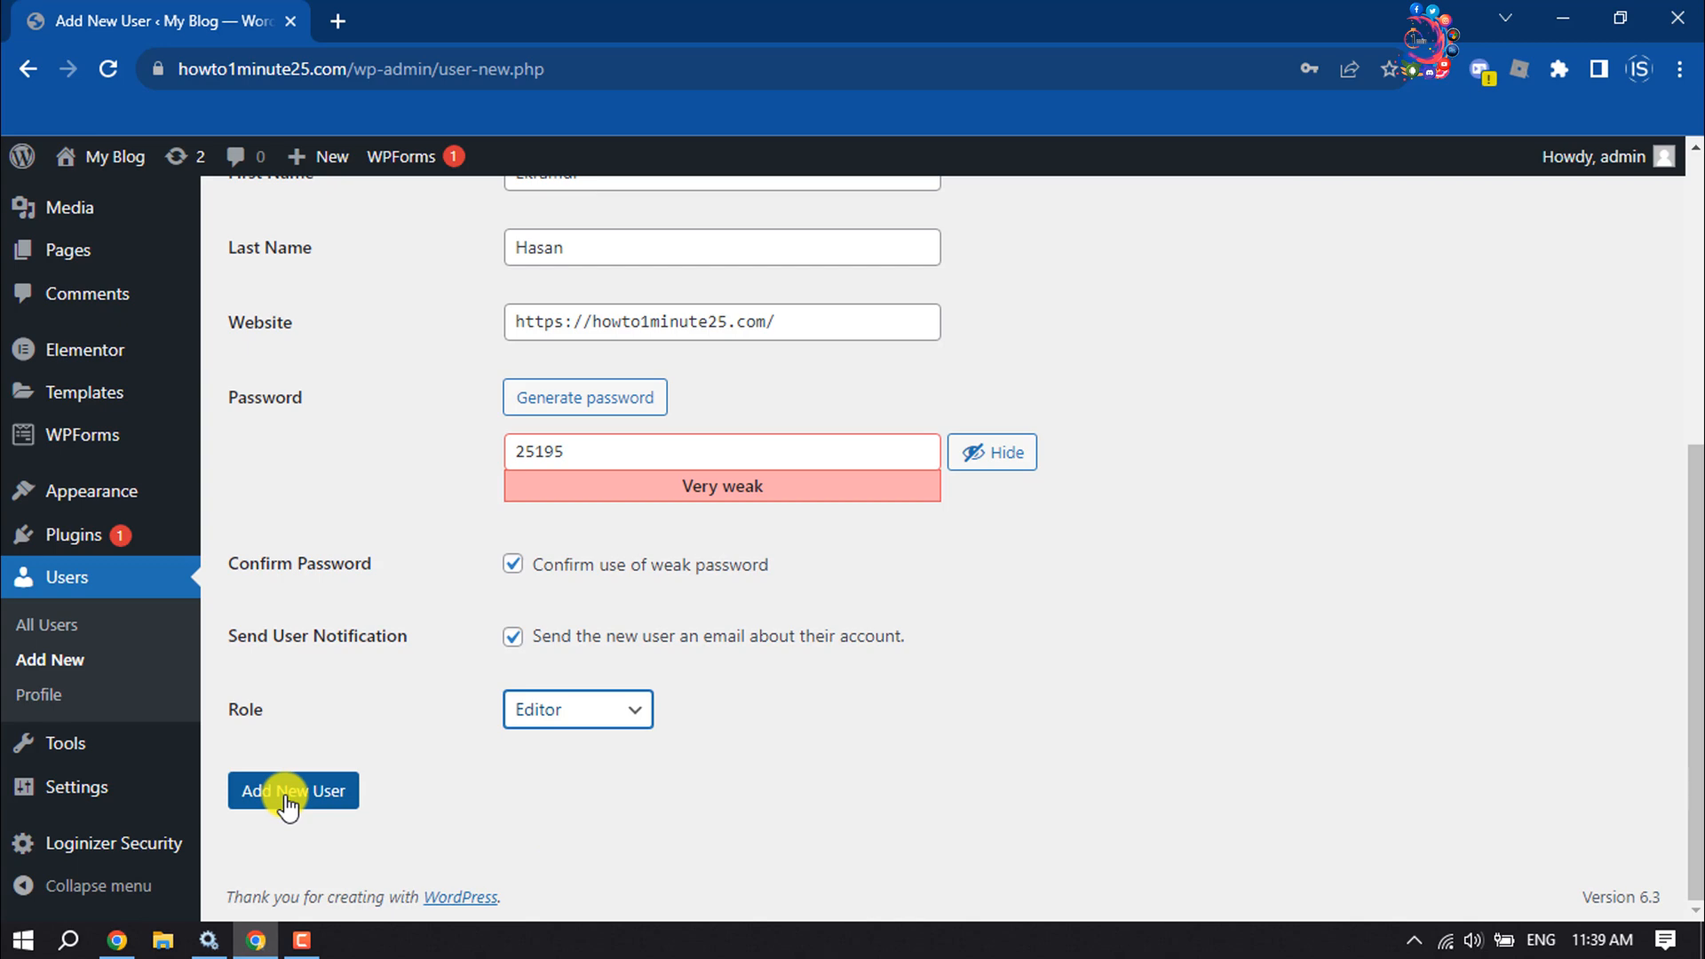
pyautogui.click(293, 790)
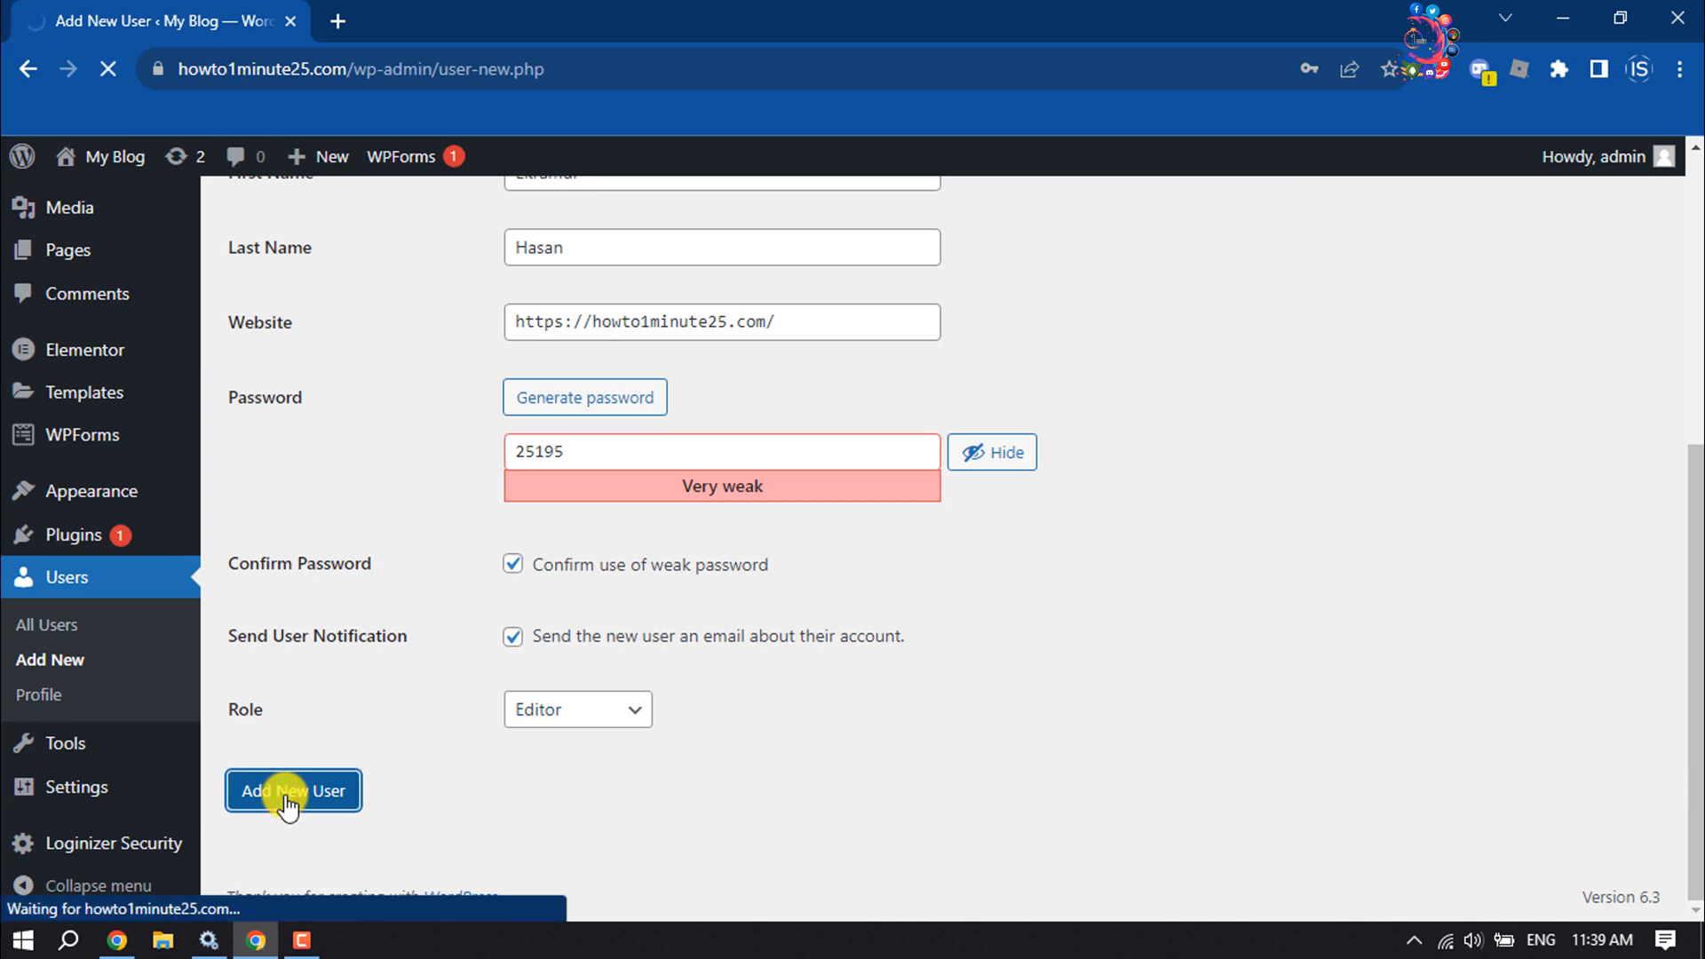
pyautogui.click(292, 790)
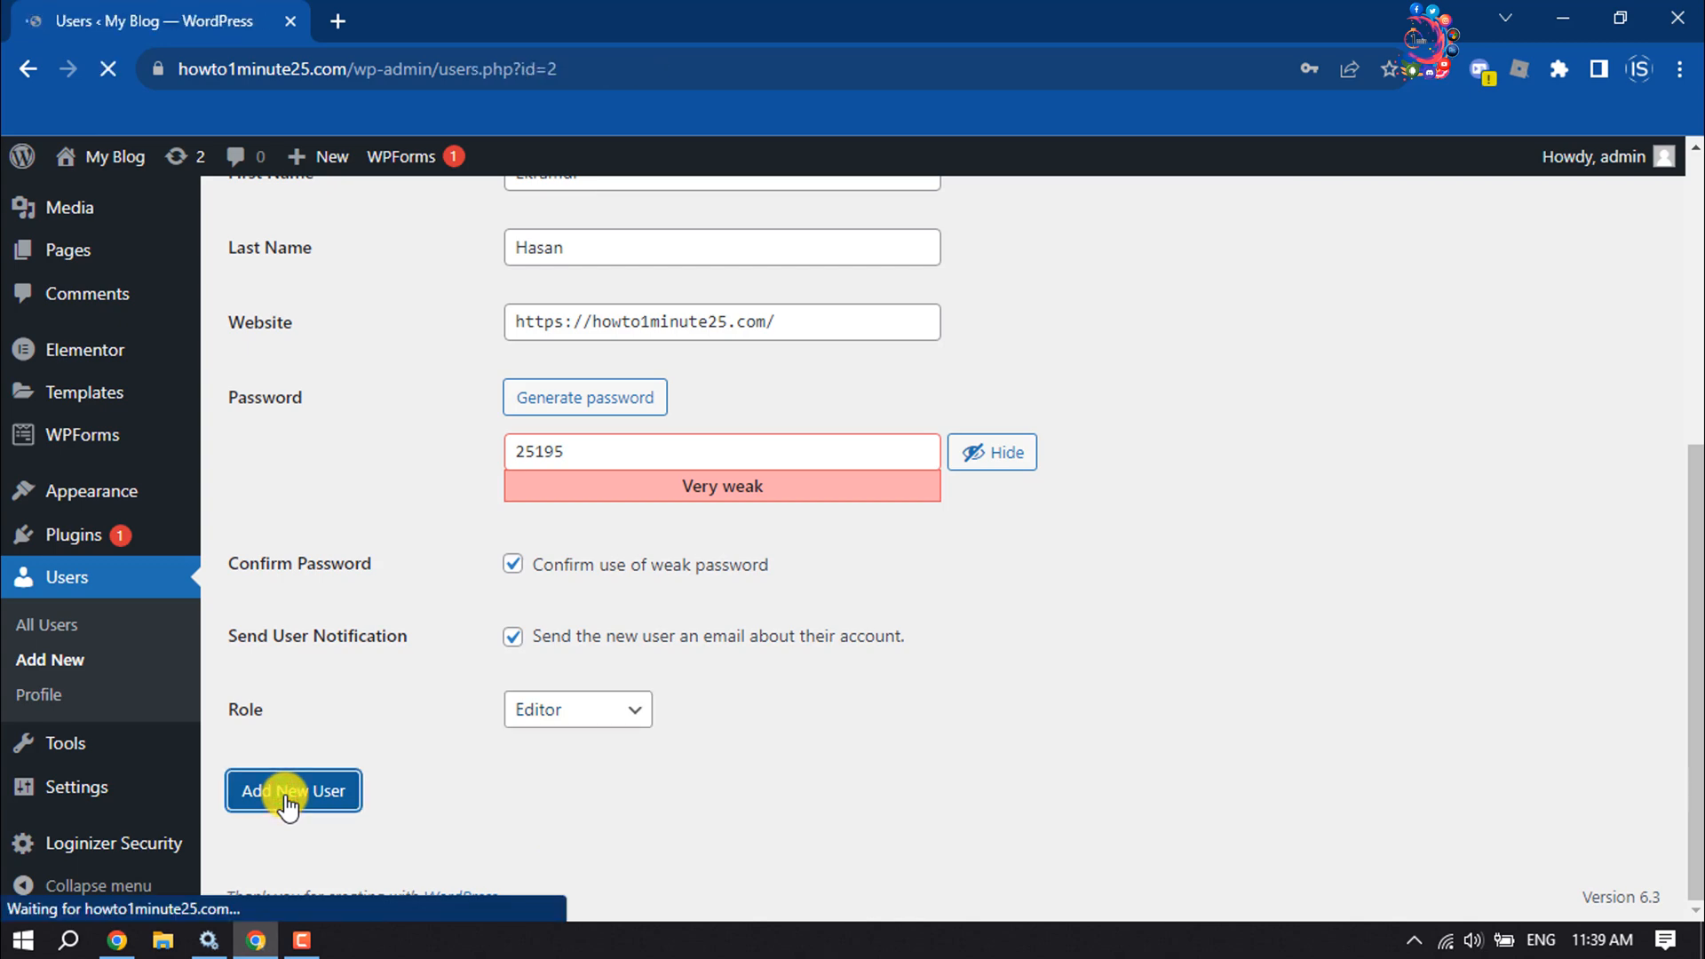
# - Open the edit page for the new user 'example' from the users list
pyautogui.click(292, 790)
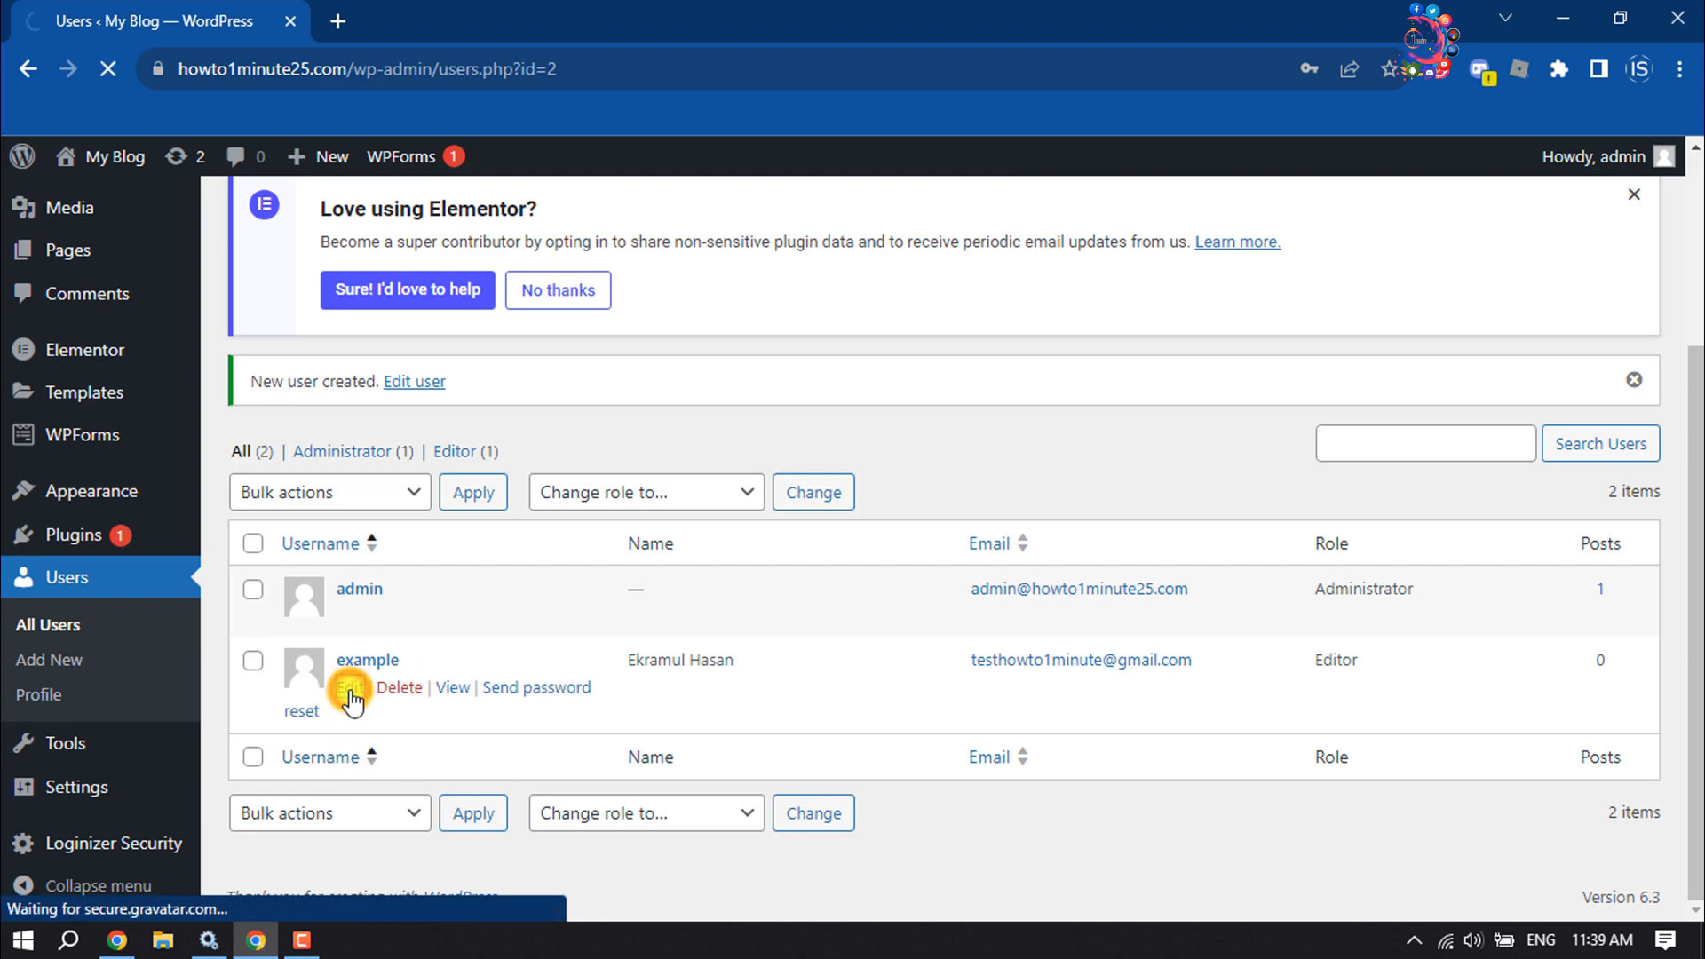
pyautogui.click(398, 688)
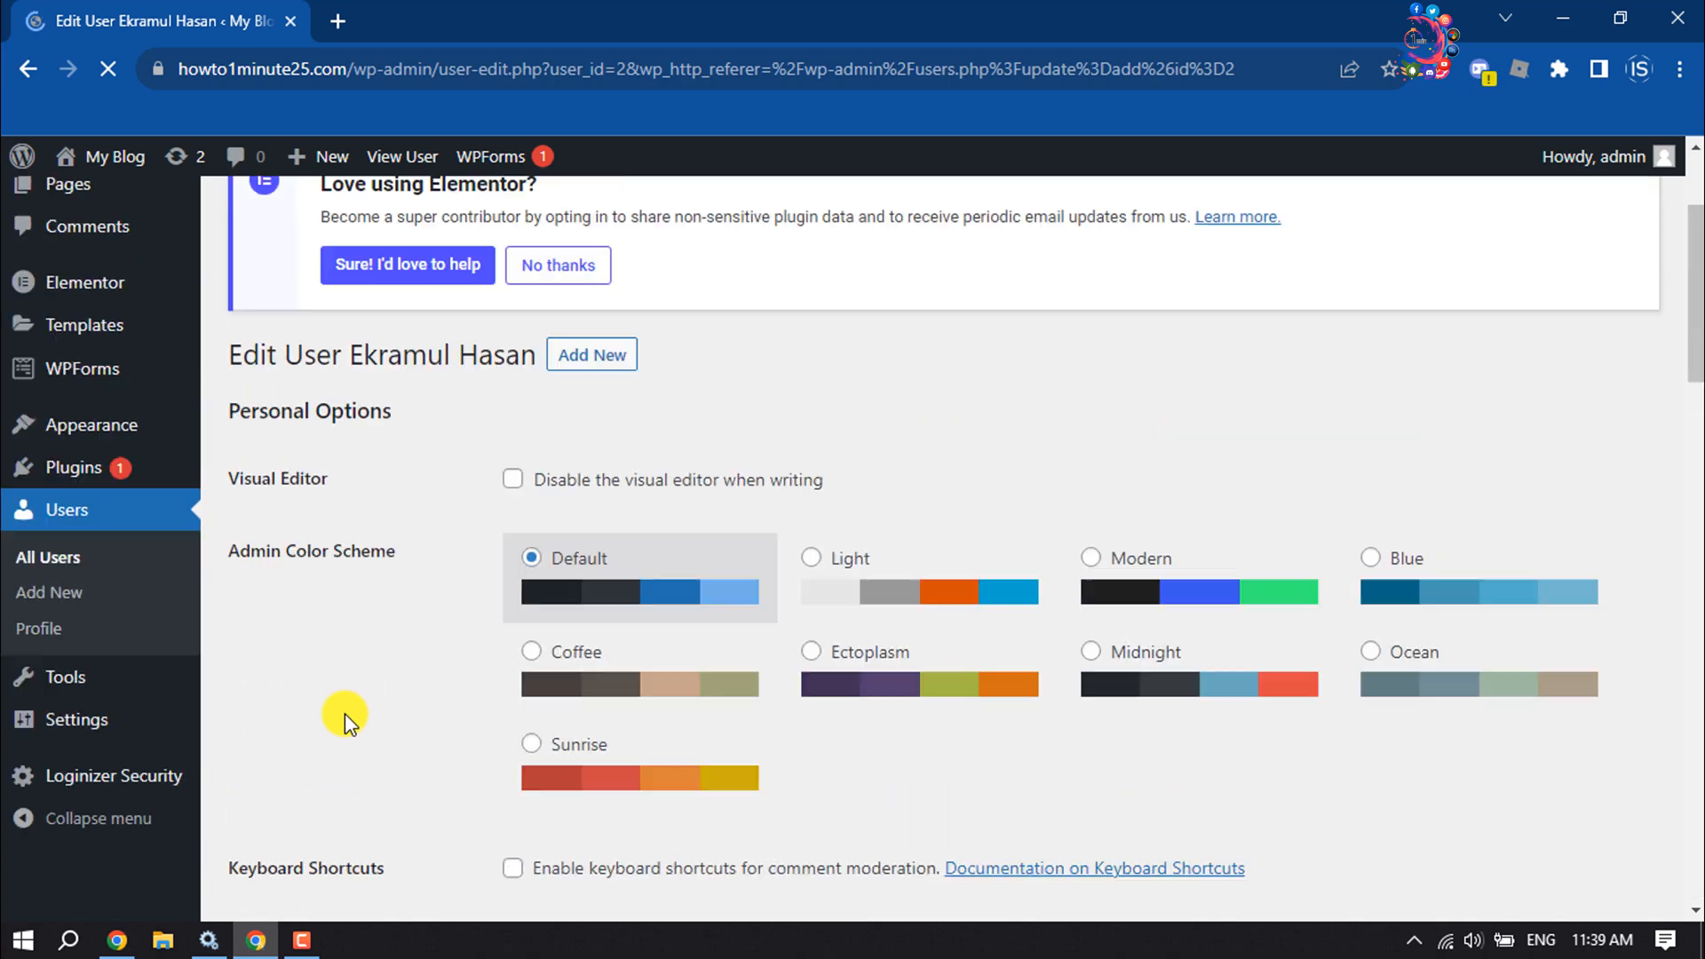
pyautogui.scroll(-3)
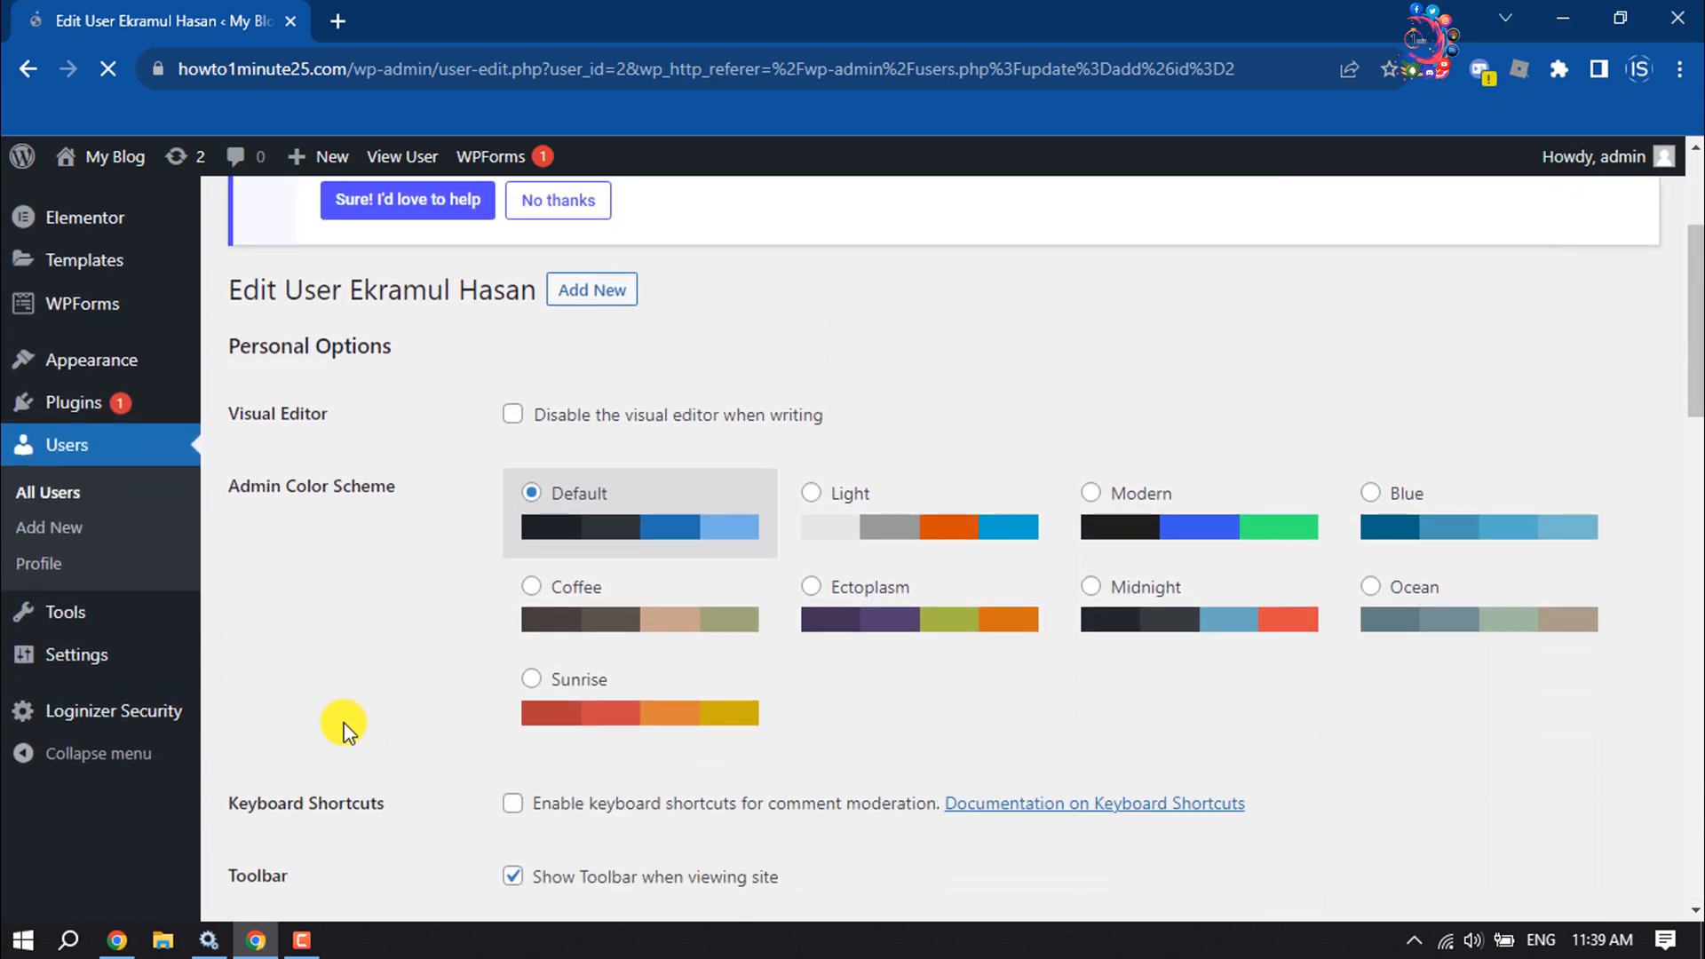
pyautogui.scroll(-3)
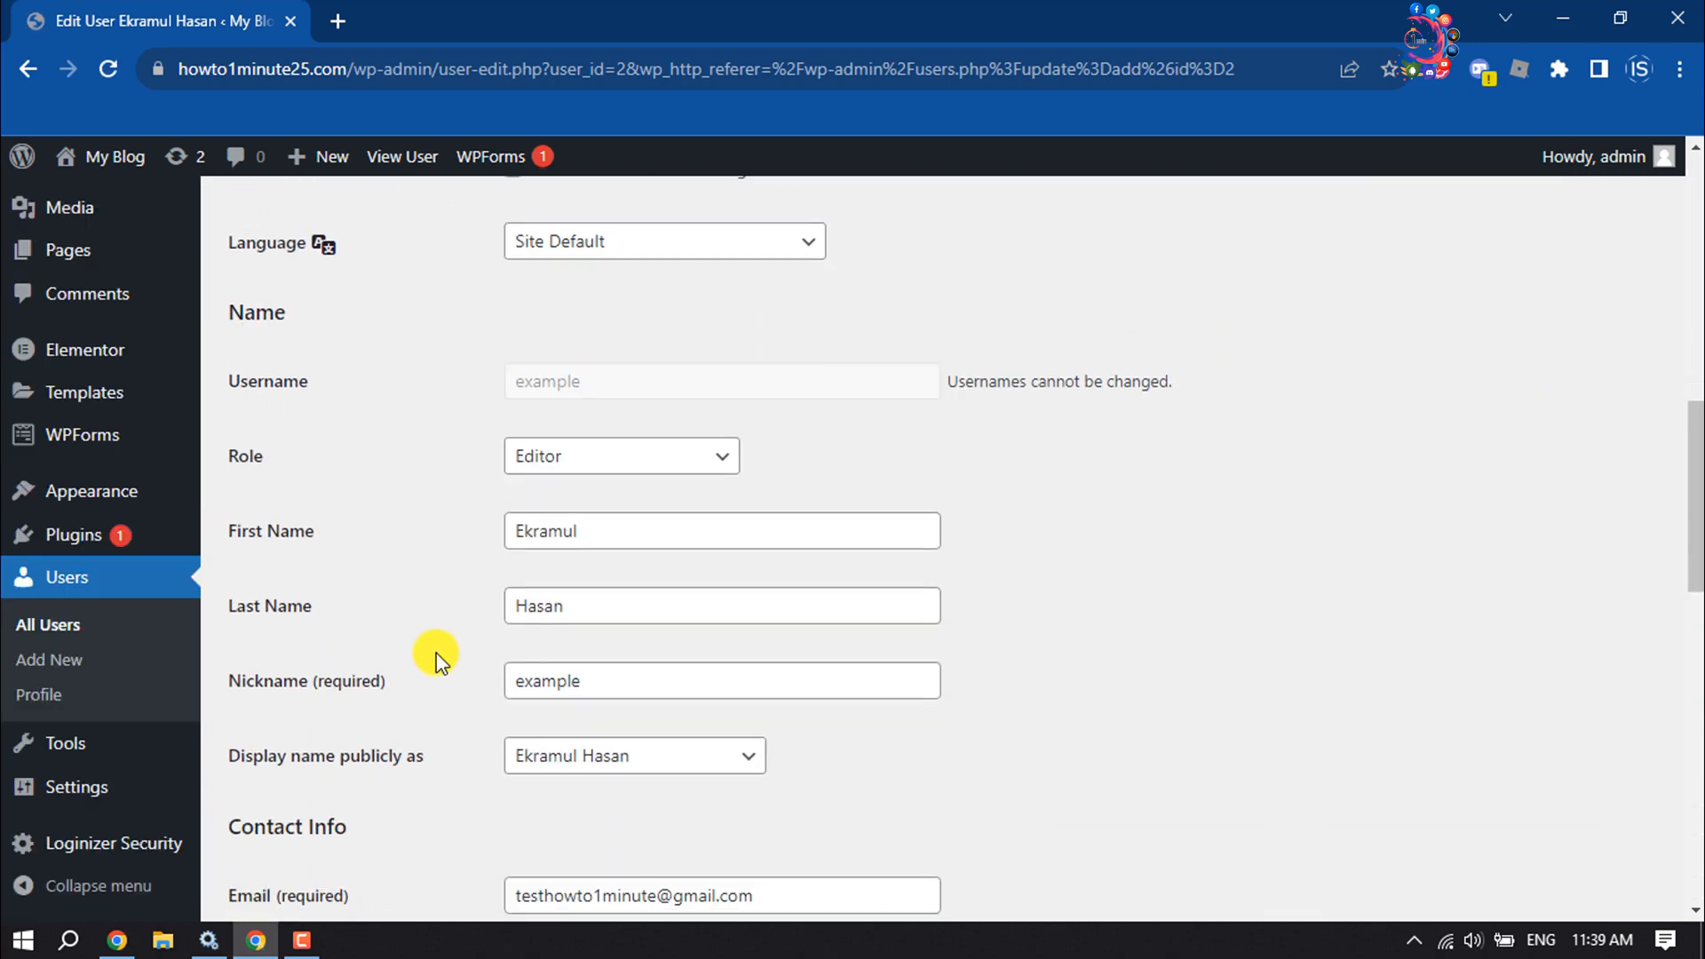
pyautogui.scroll(-3)
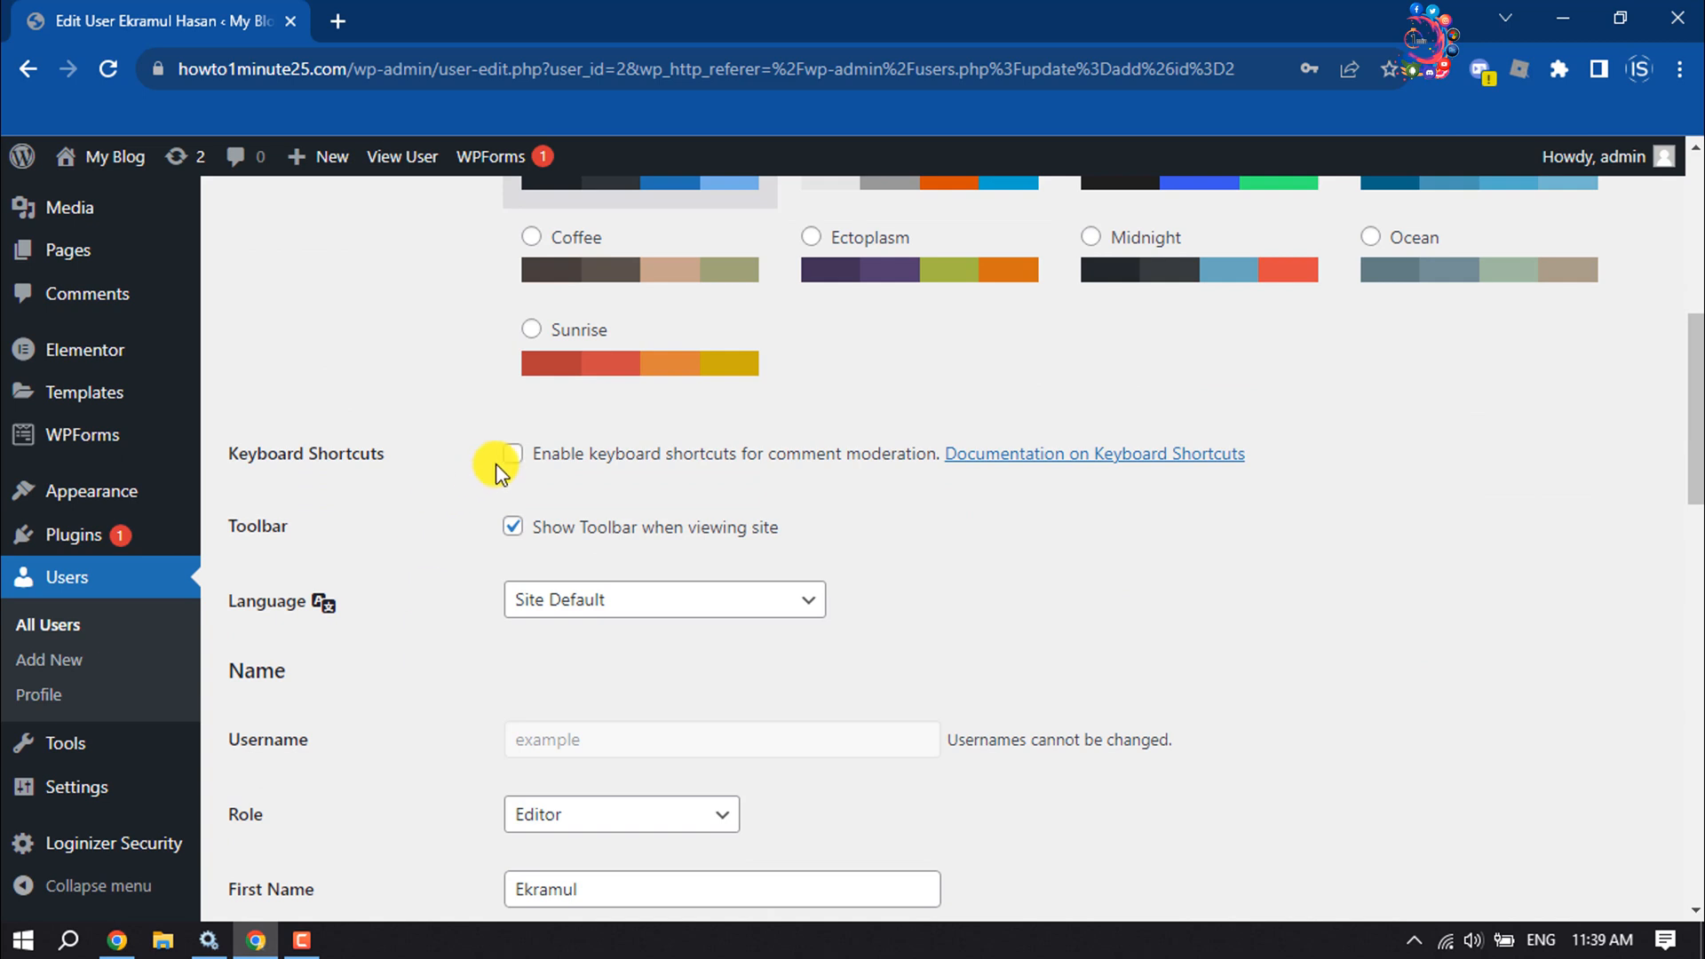
pyautogui.scroll(-3)
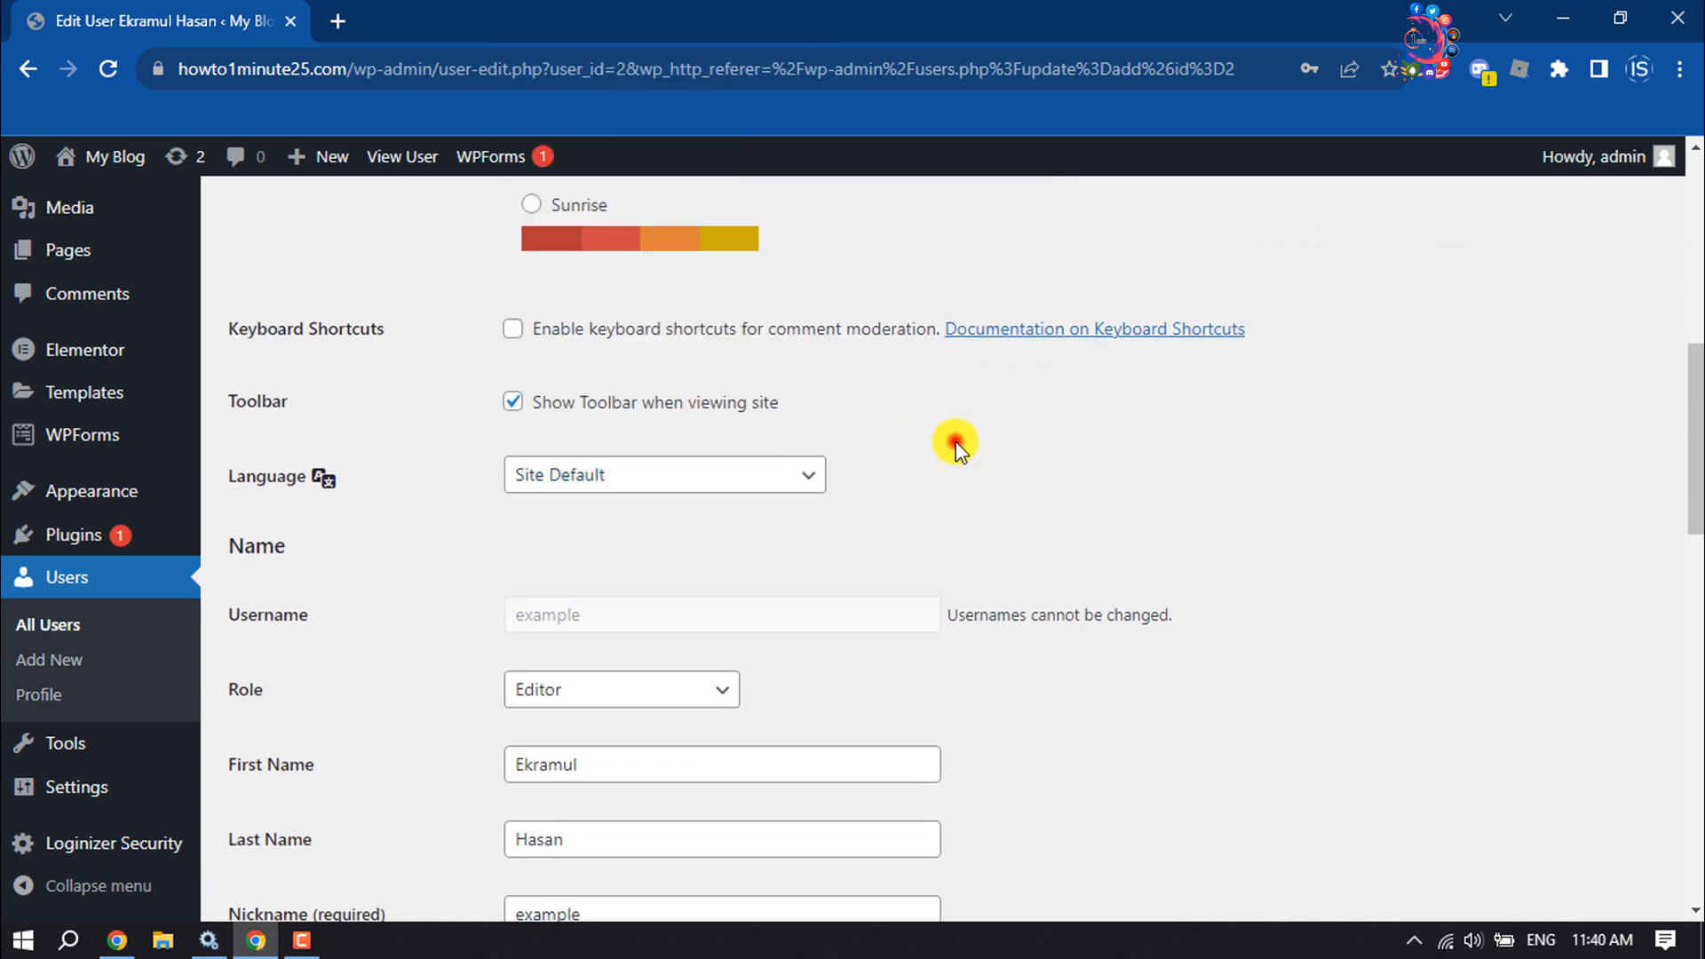
pyautogui.scroll(-3)
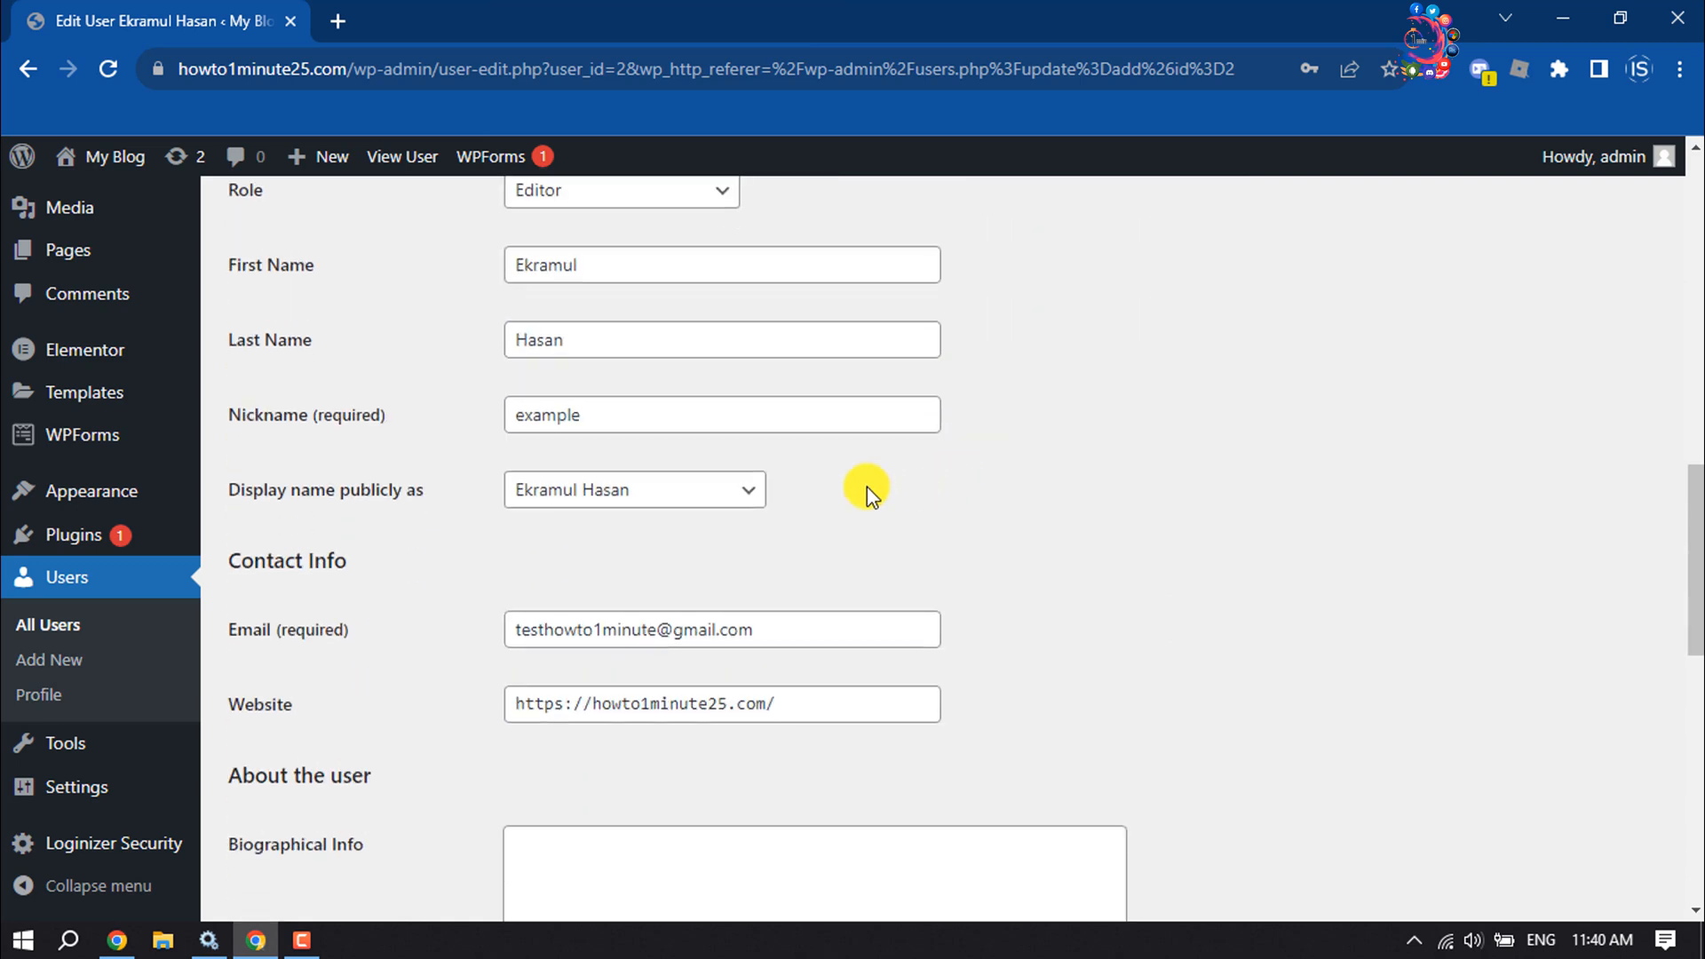
pyautogui.click(721, 415)
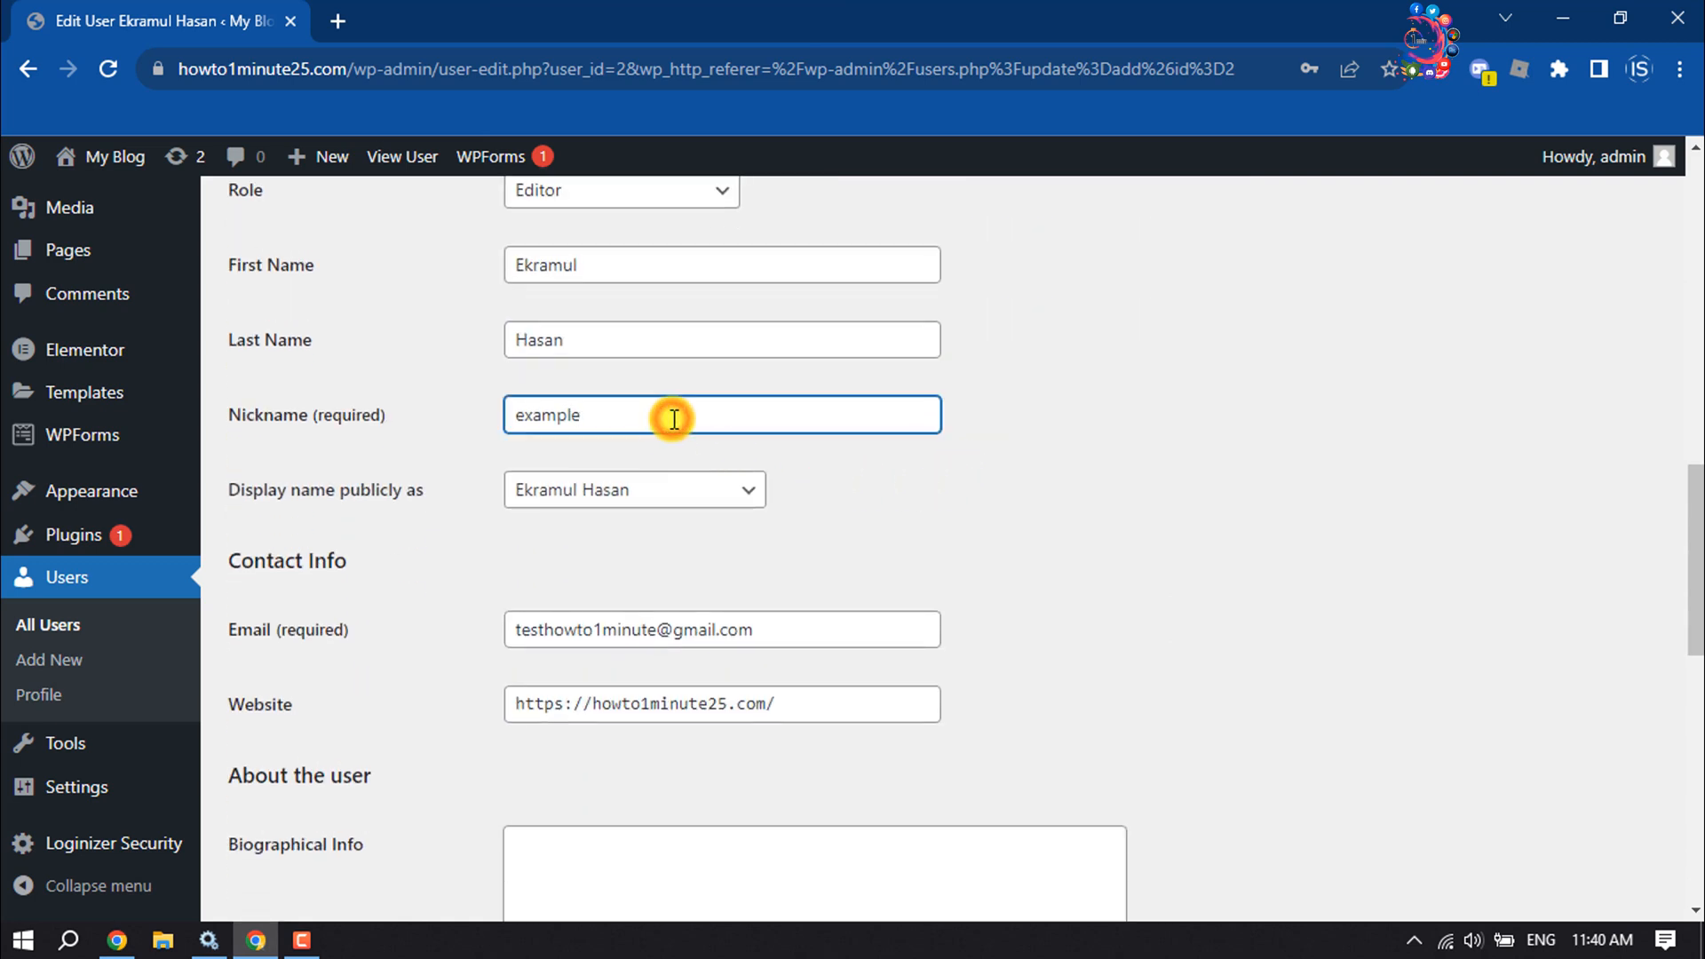
pyautogui.scroll(-3)
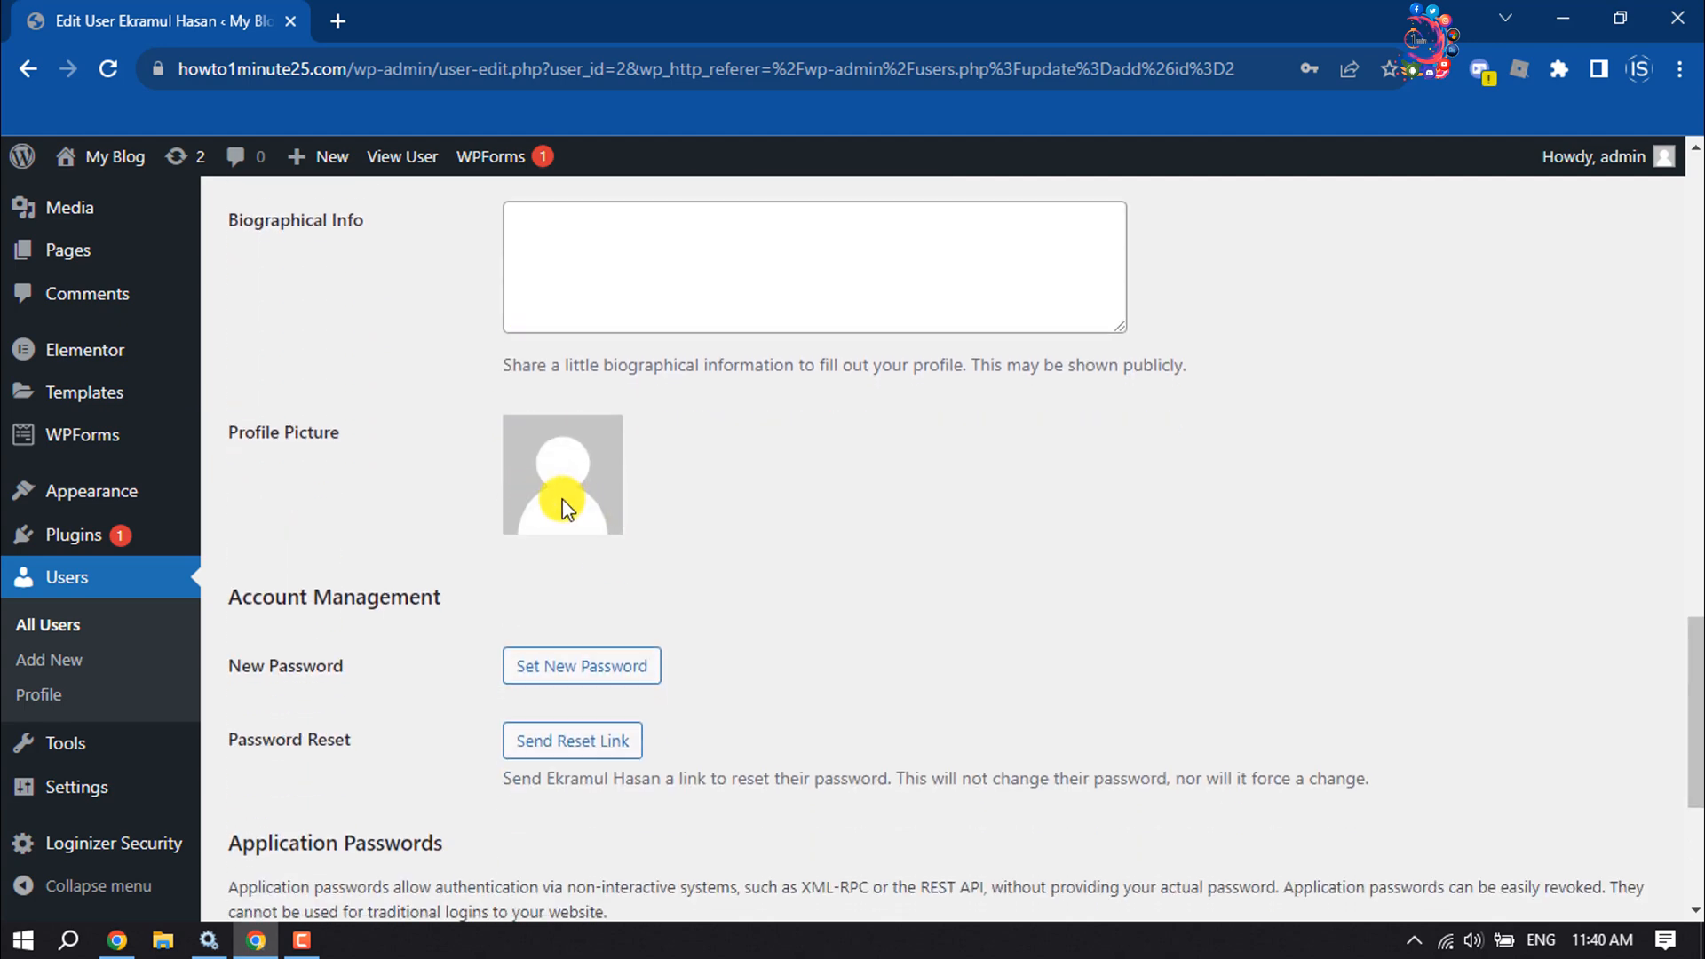
pyautogui.moveTo(604, 490)
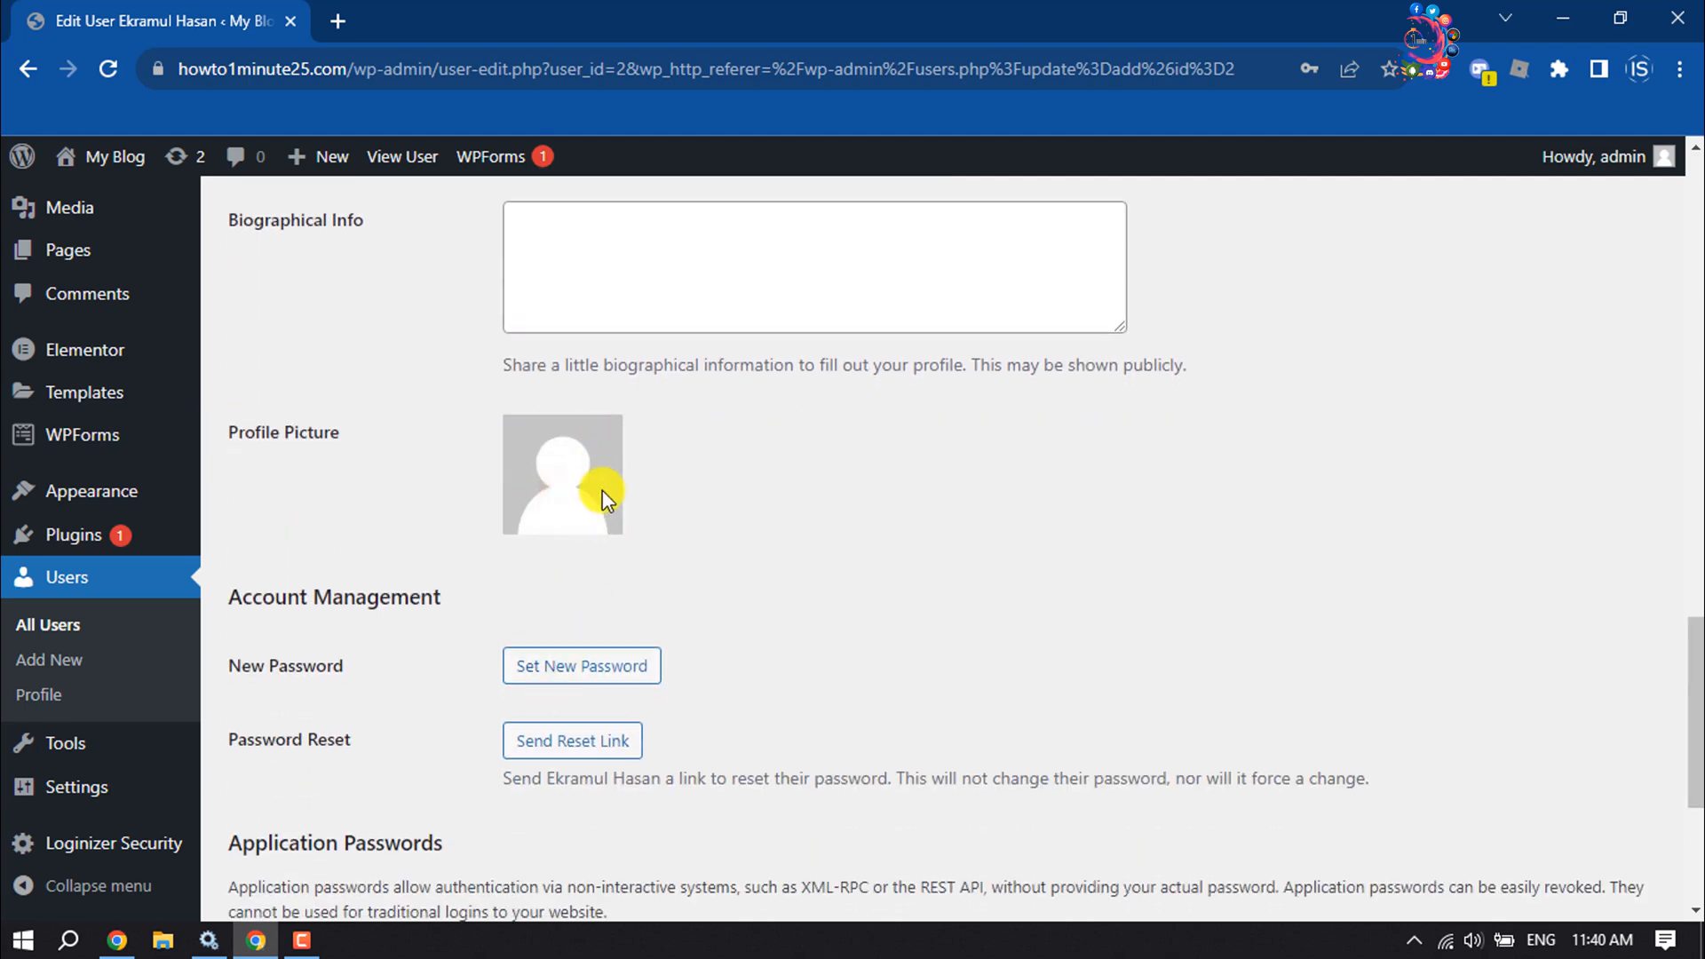
pyautogui.click(39, 694)
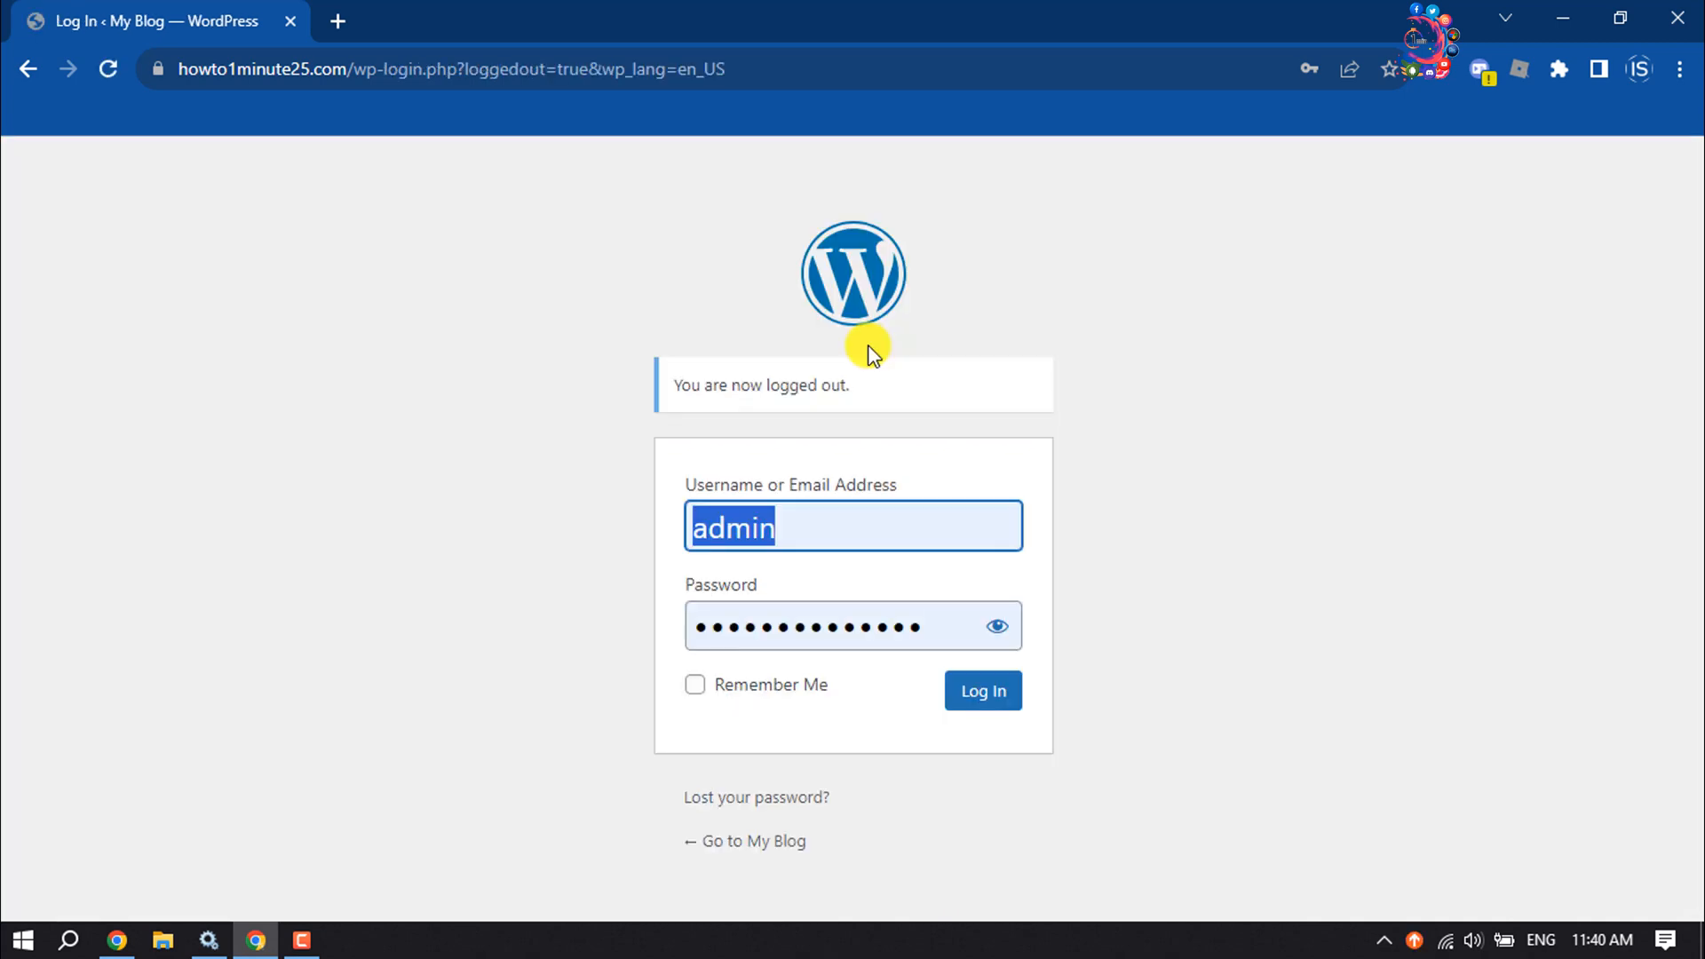
# - Sign in with the 'example' username and its new password
pyautogui.write('example')
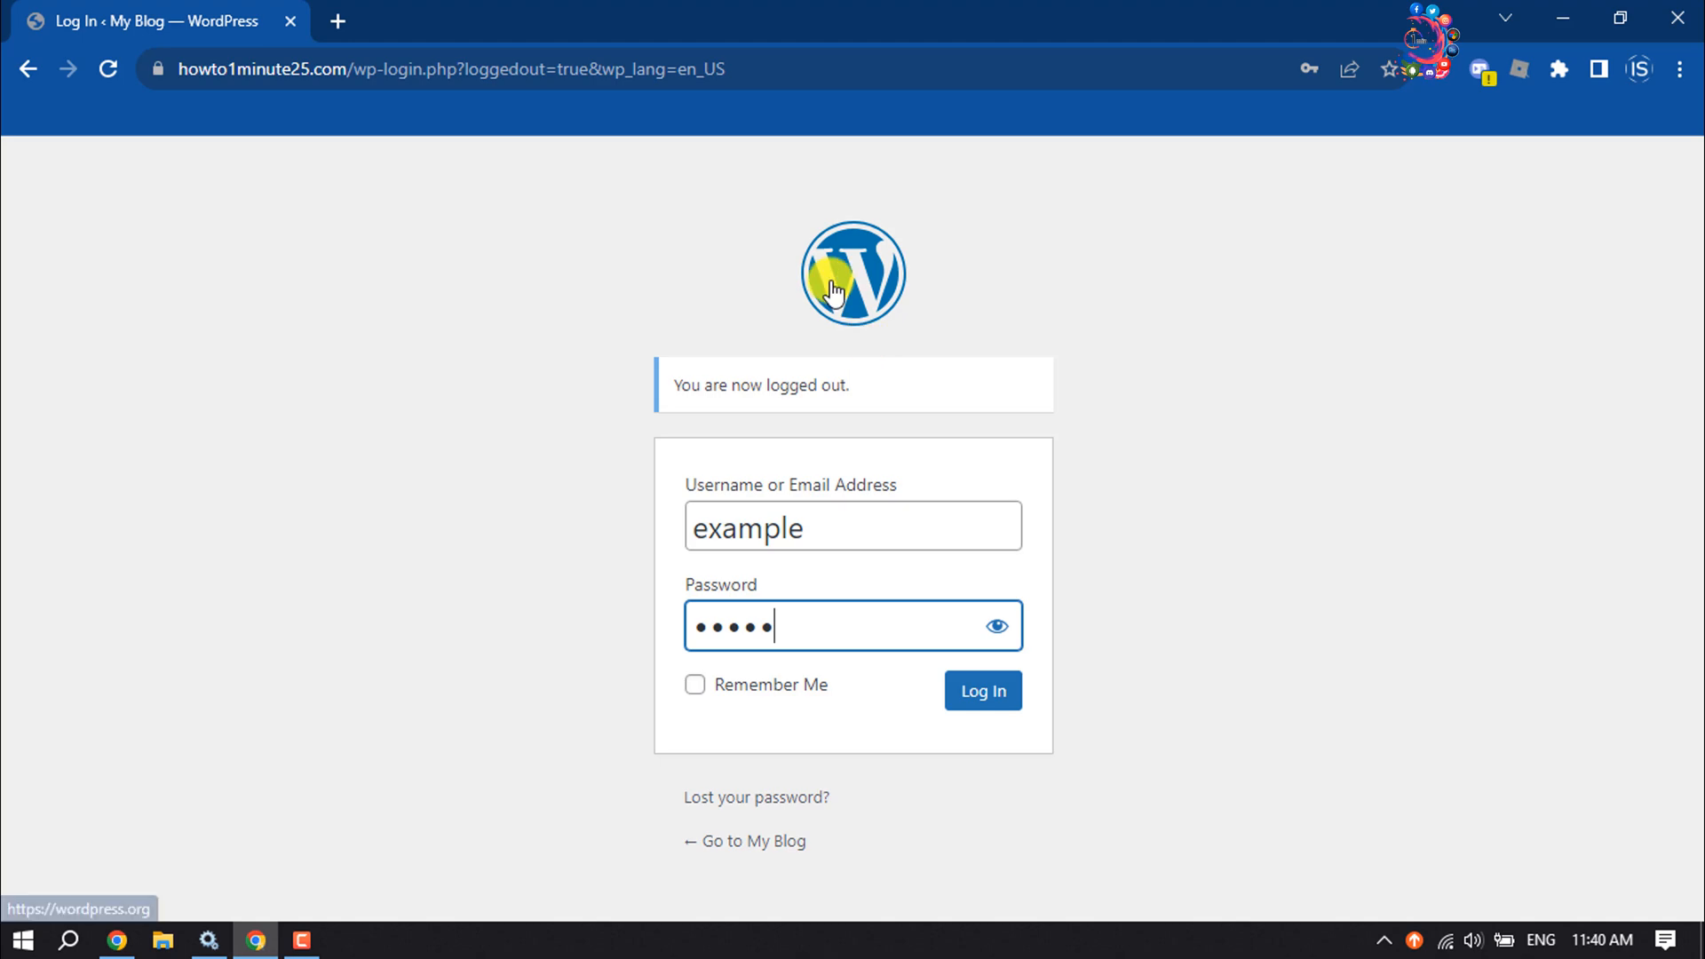
pyautogui.click(981, 691)
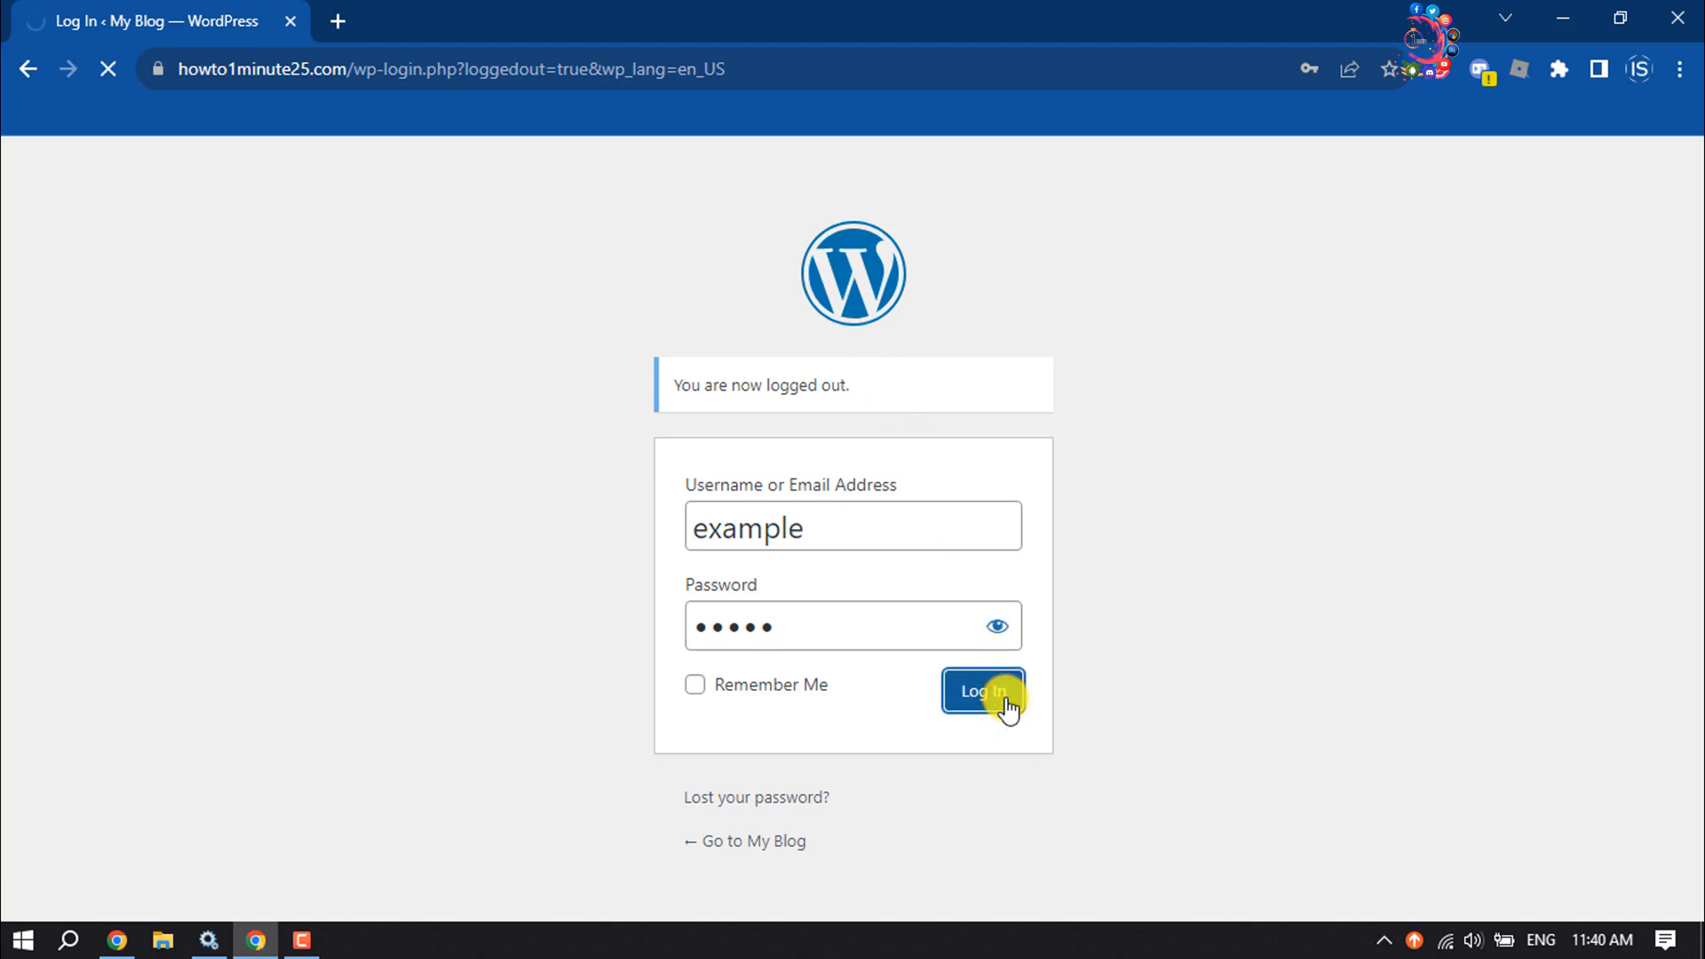
pyautogui.click(982, 692)
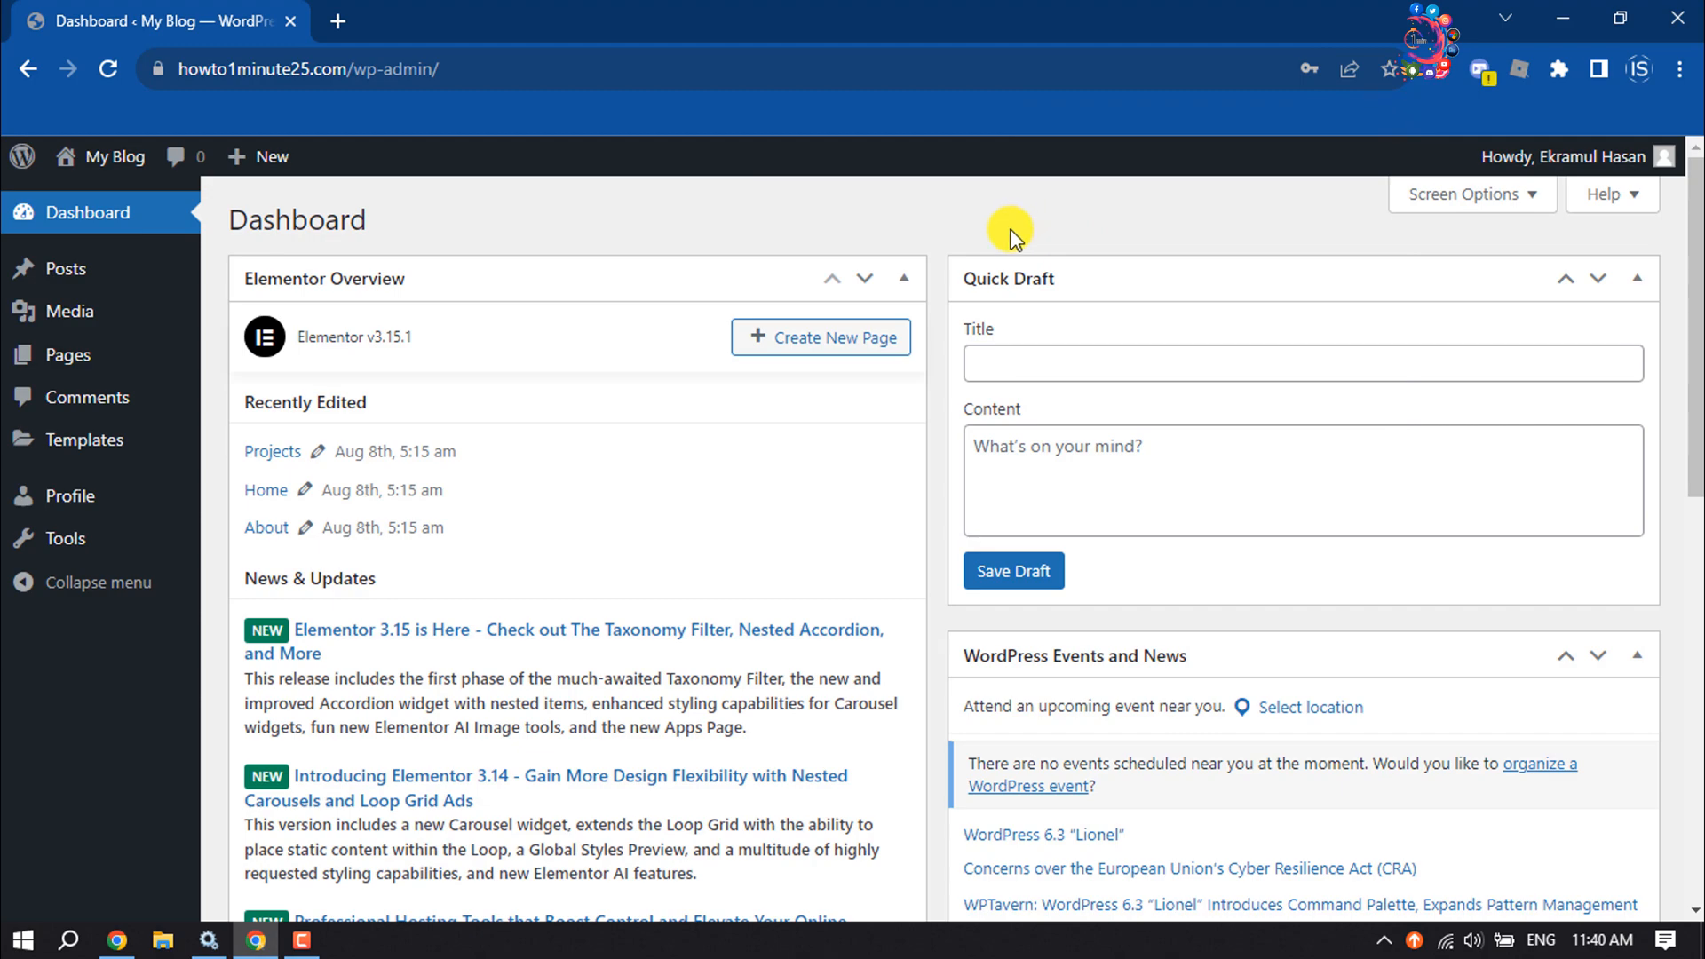
# - Scroll down the Editor's dashboard to view the At a Glance and Activity widgets
pyautogui.scroll(-3)
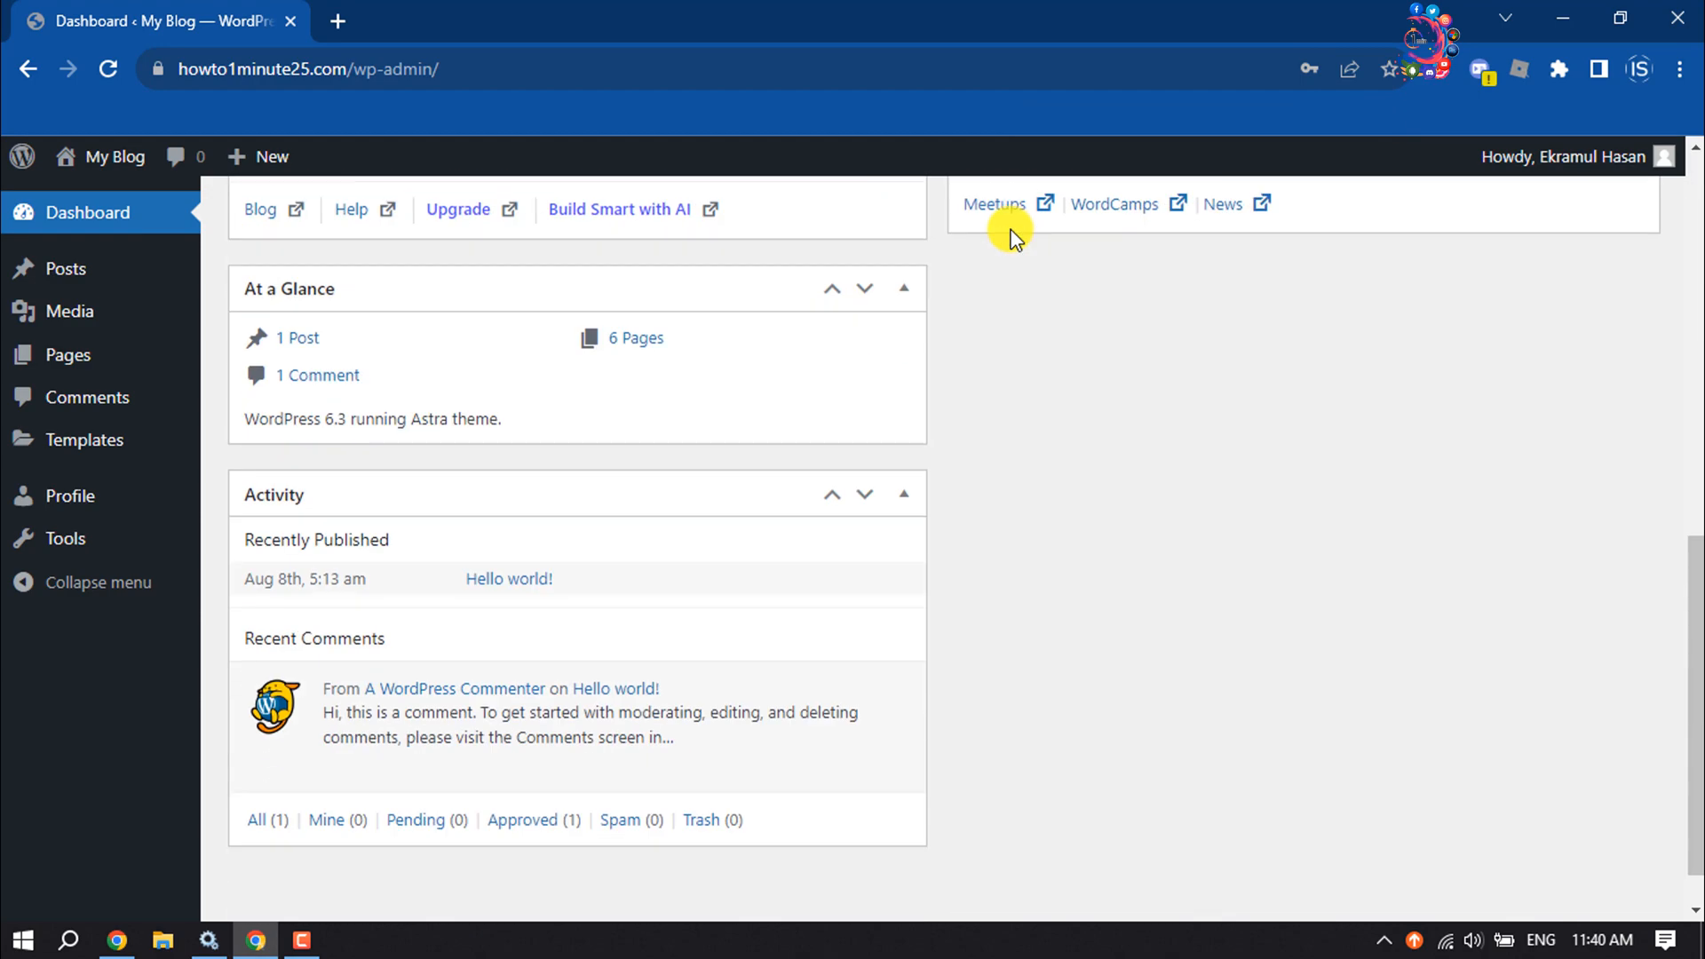